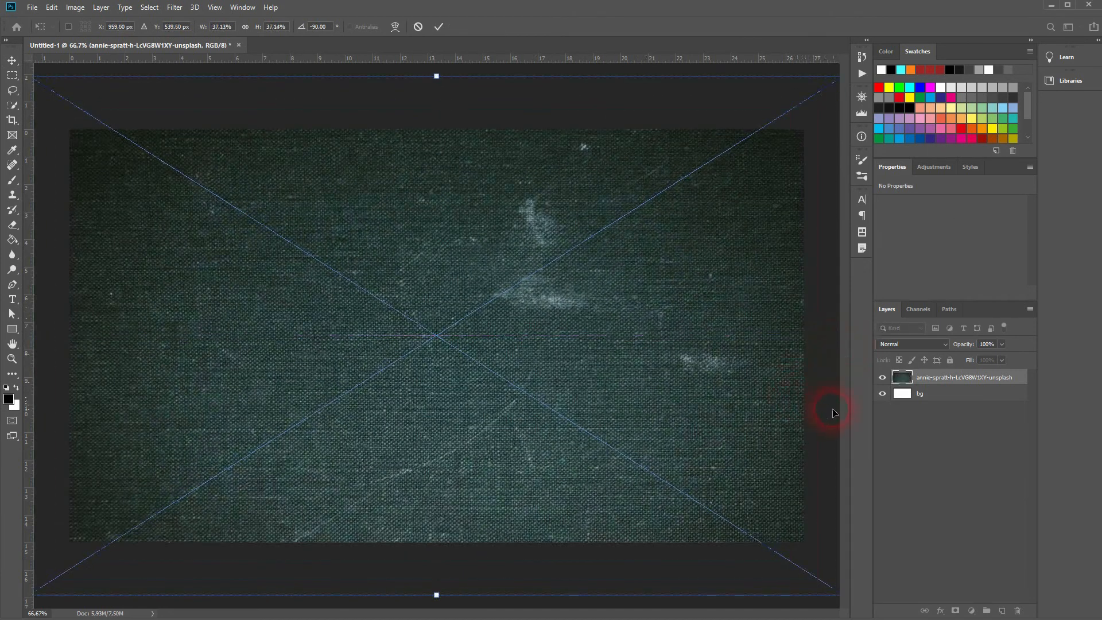
Commit the placed teal fabric texture and name its layer Texture
double_click(962, 376)
text(Texture)
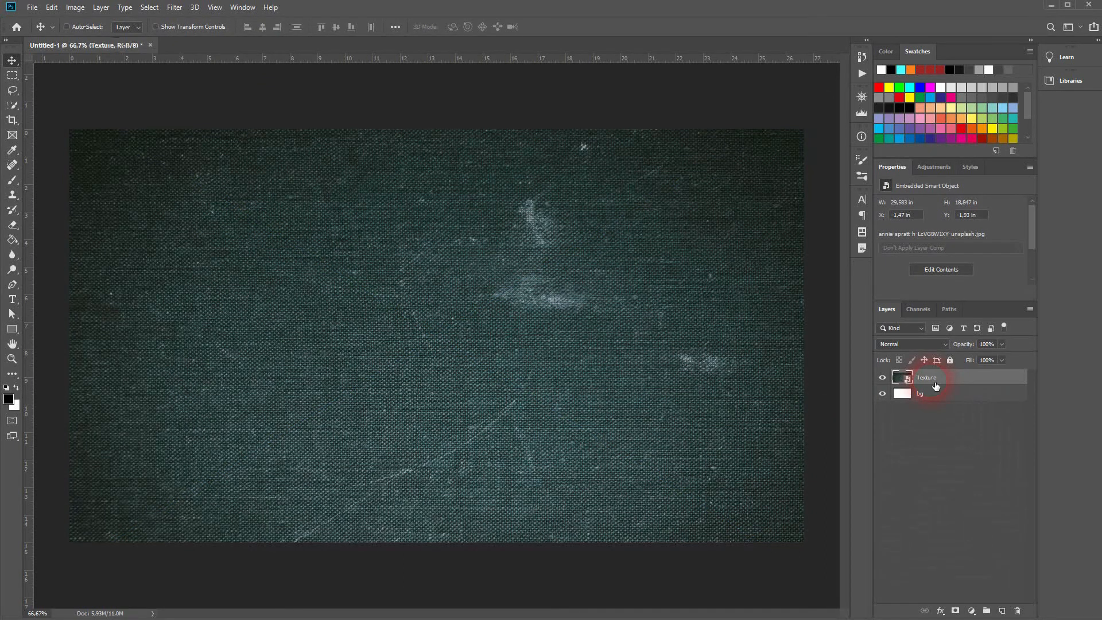
click(883, 377)
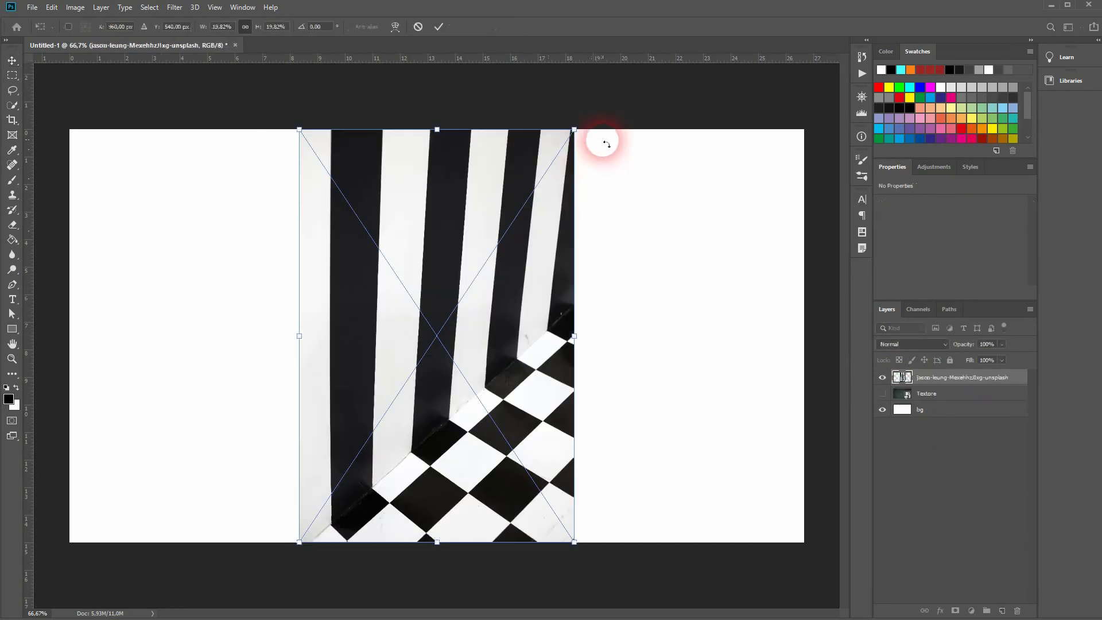
Rotate the striped floor photo -90°, scale it to fill the canvas, and rename it Displace1
drag(605, 140, 305, 246)
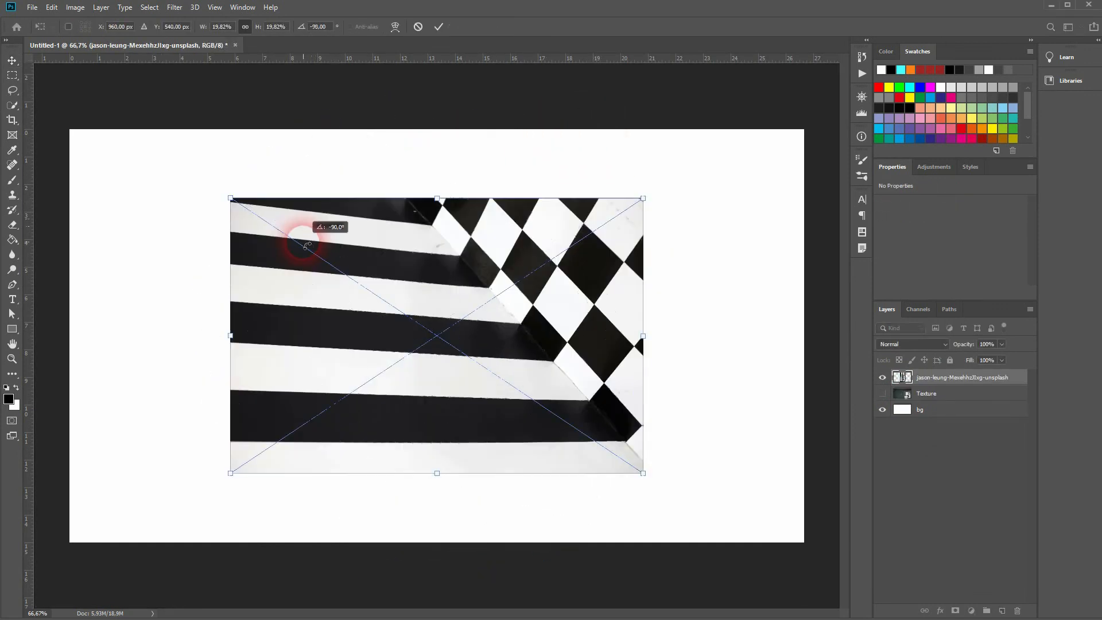
drag(641, 335, 813, 344)
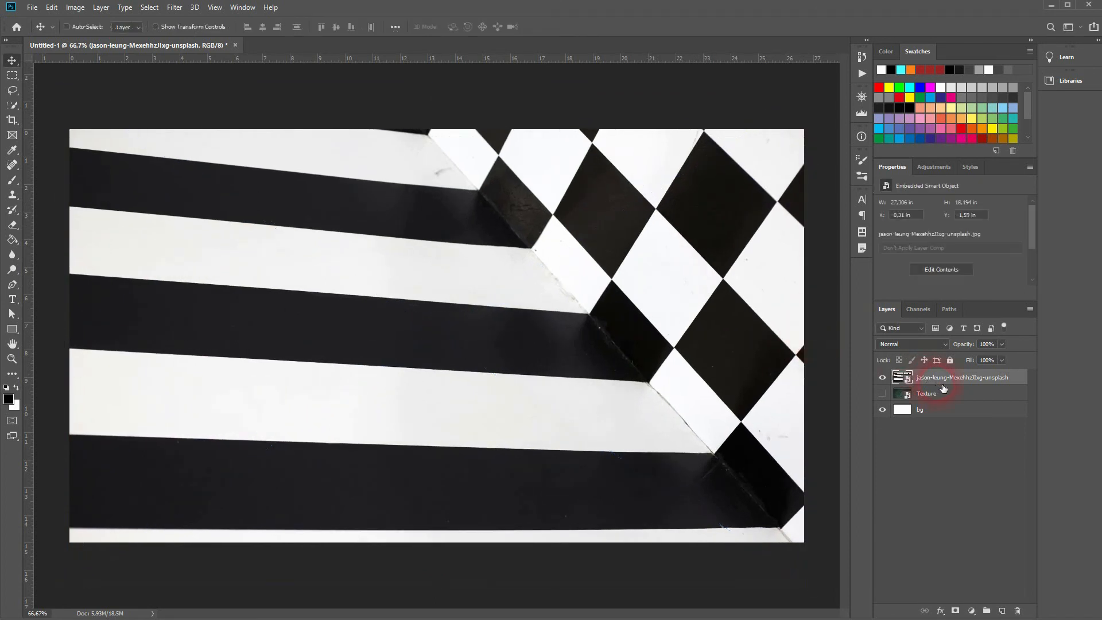
double_click(962, 378)
text(Displace1)
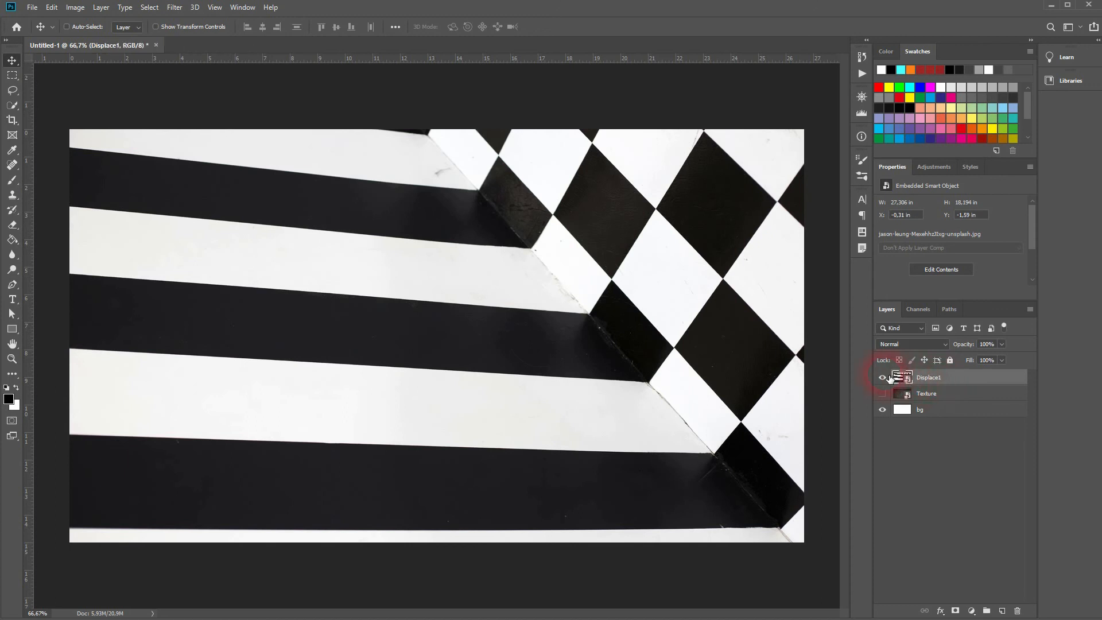
click(881, 377)
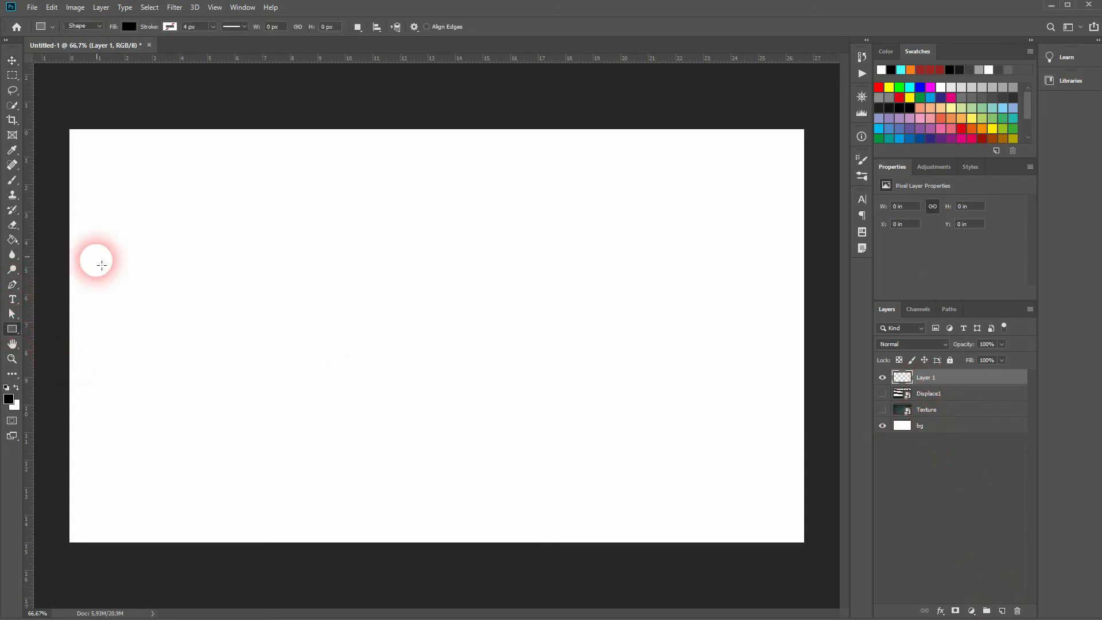
Draw a black square in the top-left corner and Alt-drag duplicates into a row along the top edge
drag(96, 264, 145, 242)
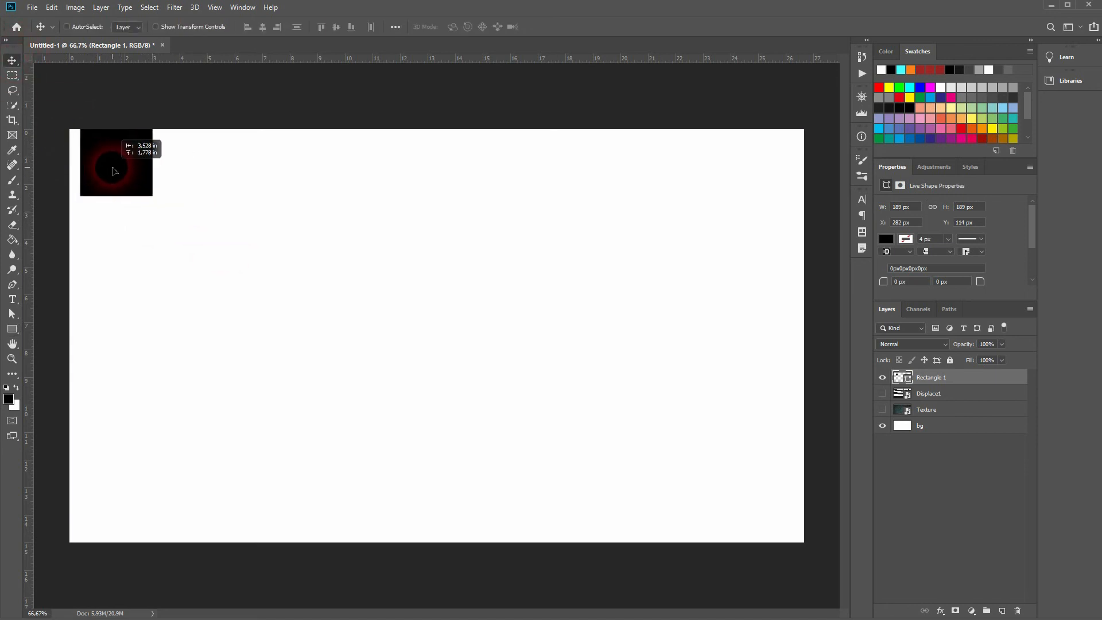
drag(114, 171, 80, 167)
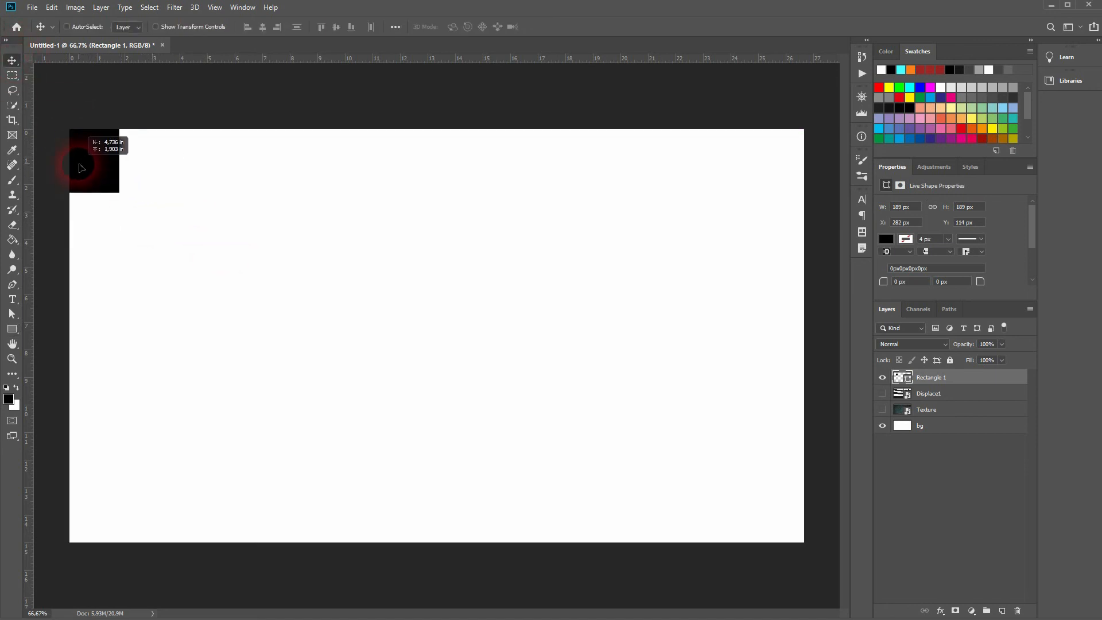
drag(93, 162, 181, 171)
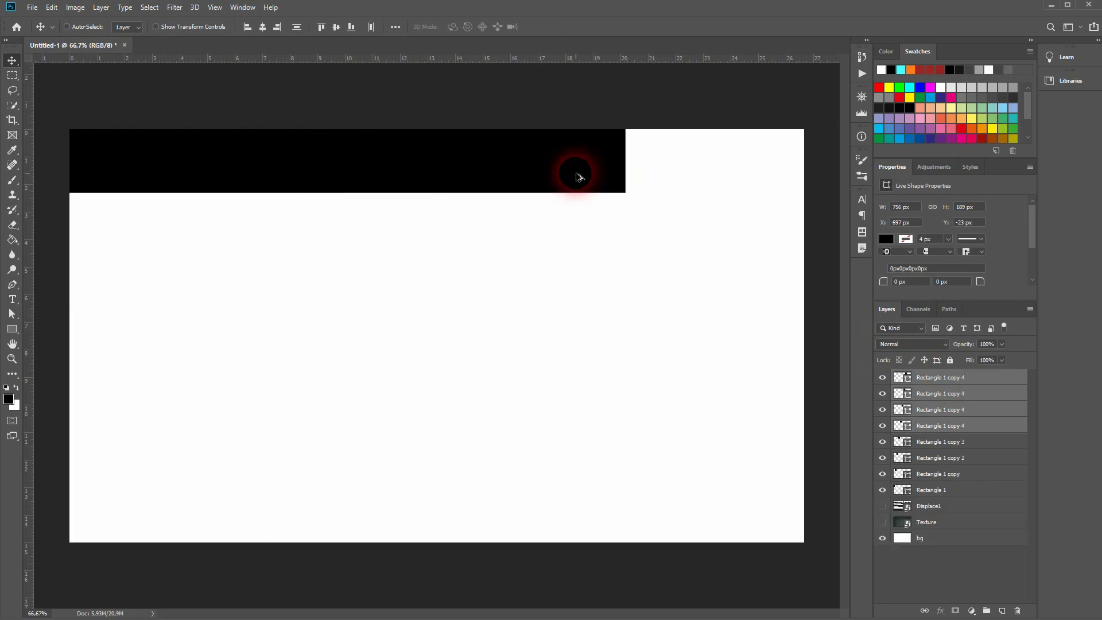
drag(576, 176, 762, 268)
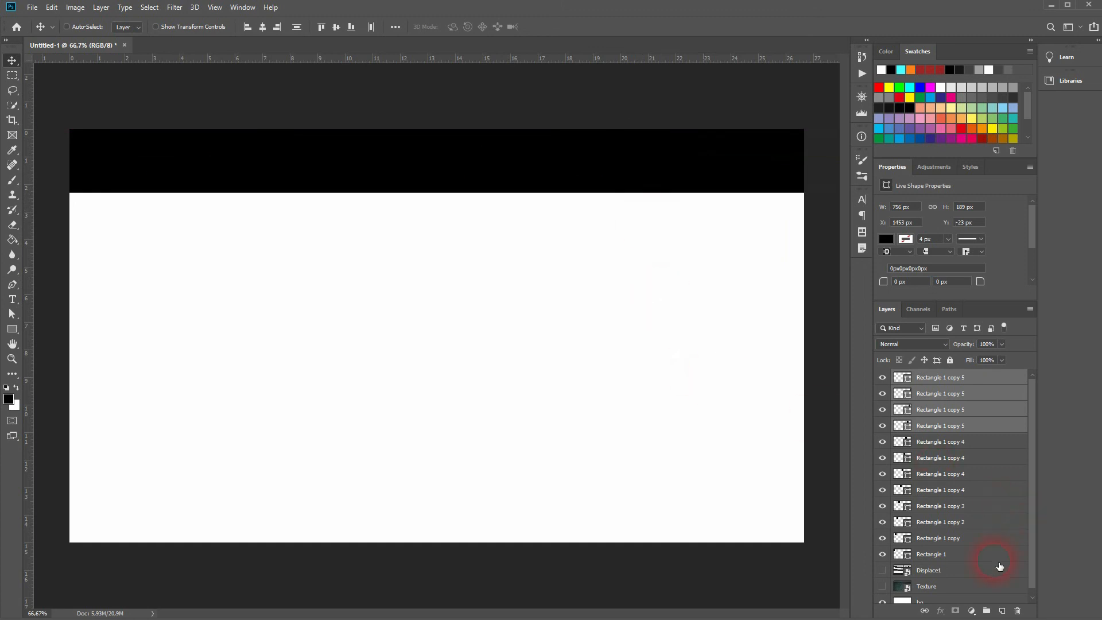
Set the Fill of alternate square layers to white so the top row alternates black and white
click(940, 554)
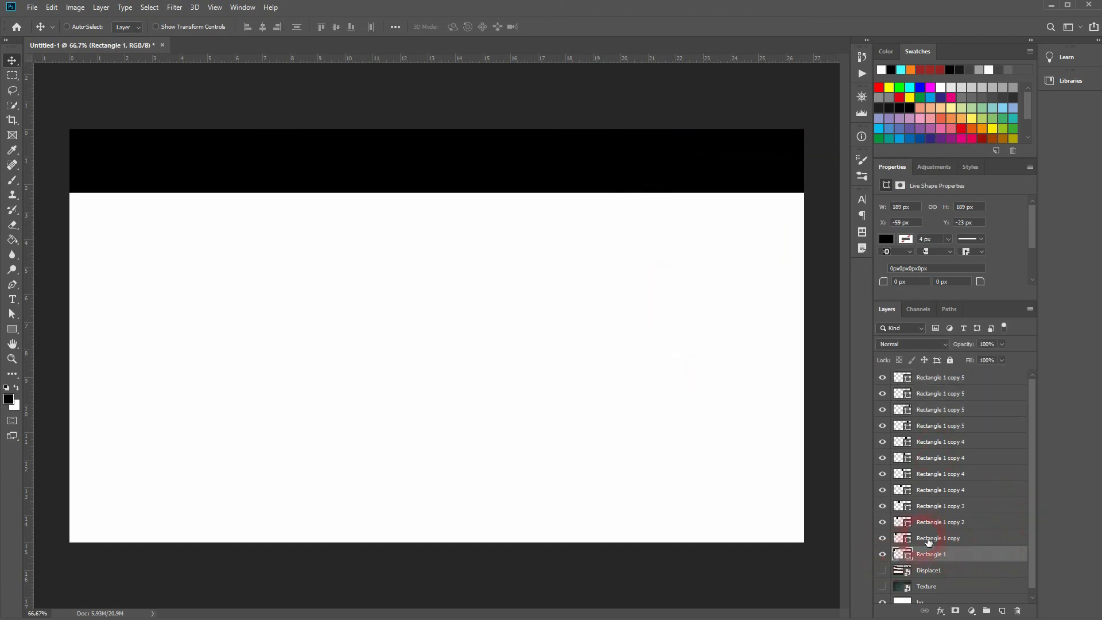
click(937, 537)
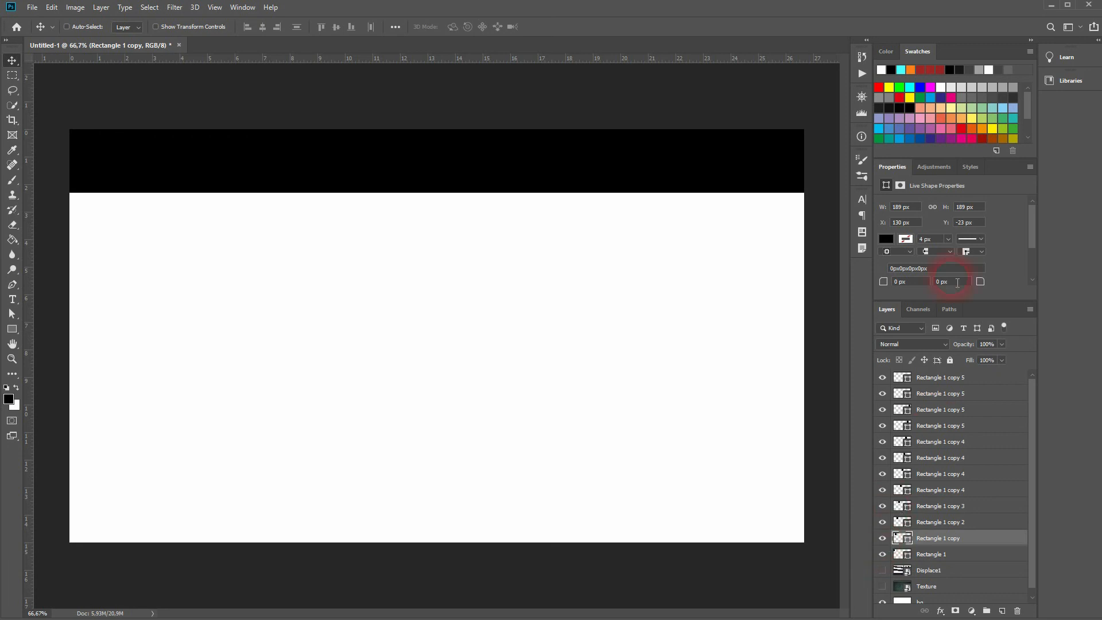
click(885, 239)
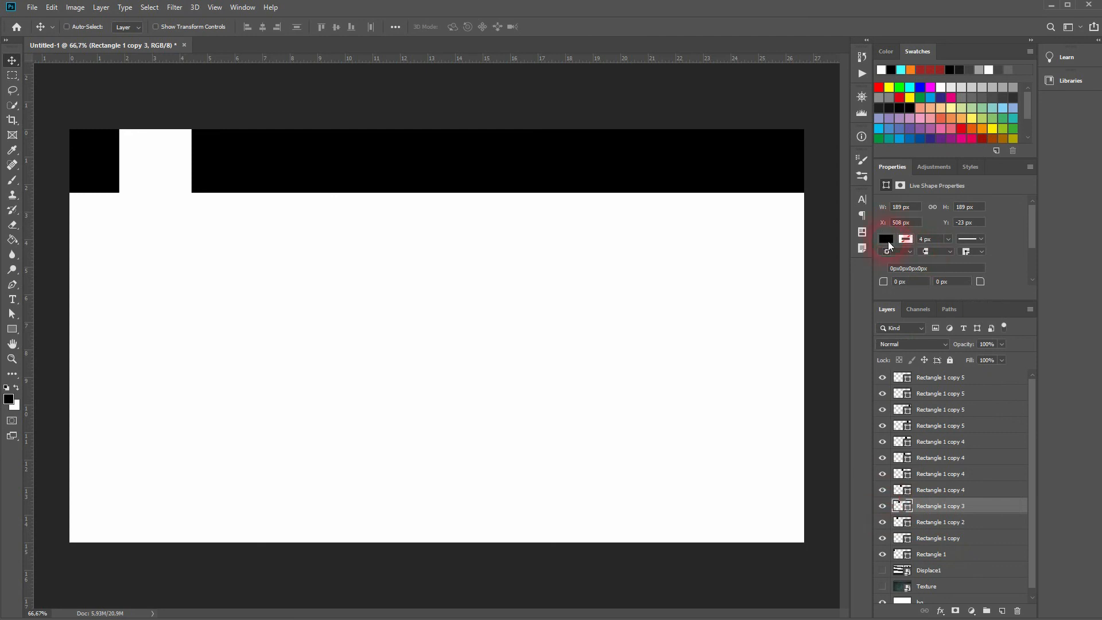
click(886, 238)
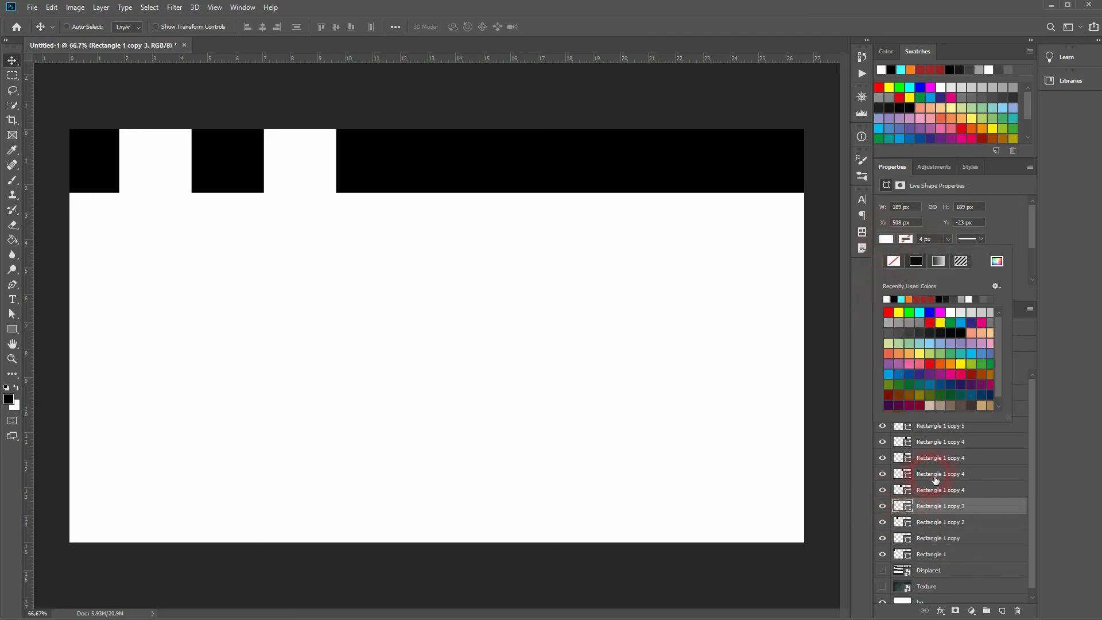
click(940, 473)
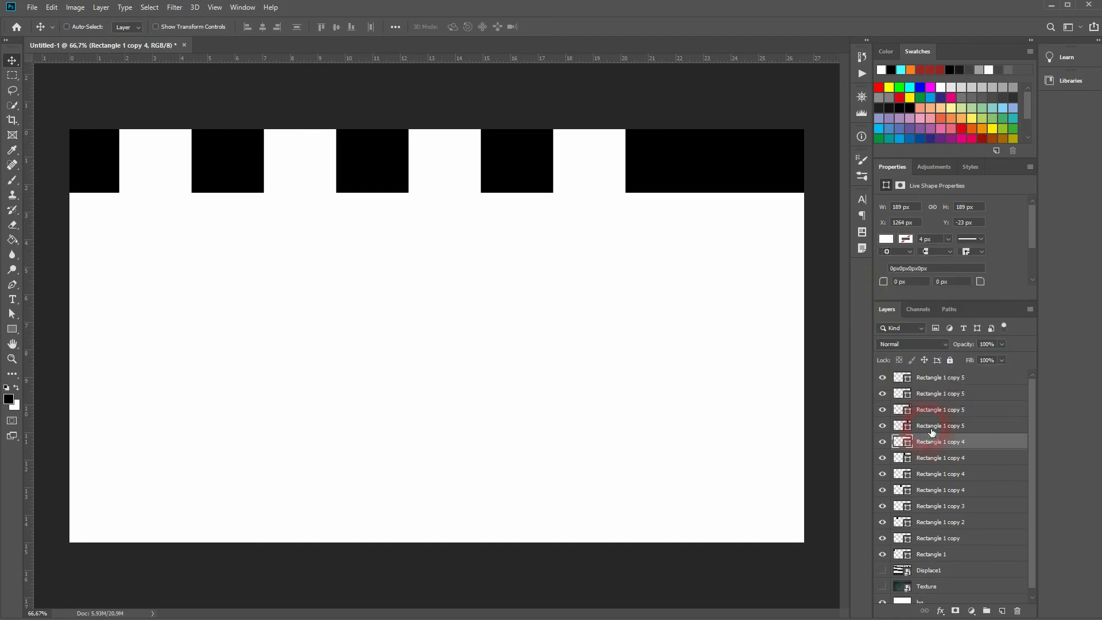
click(884, 239)
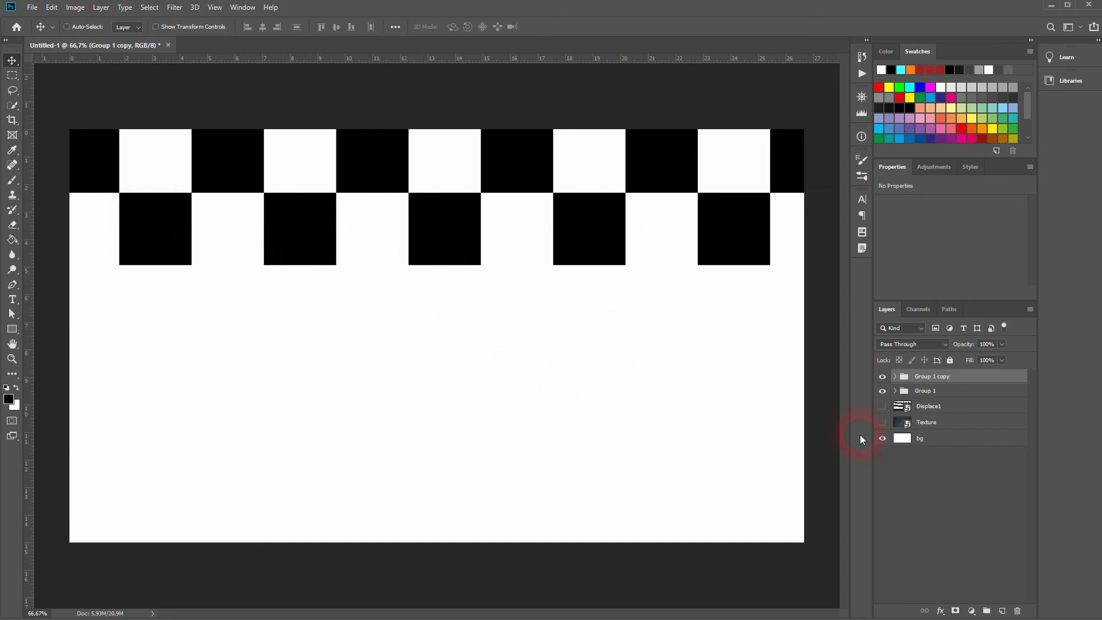
Expand the copied row group and recolour its extra left-end square white to offset the pattern
click(895, 376)
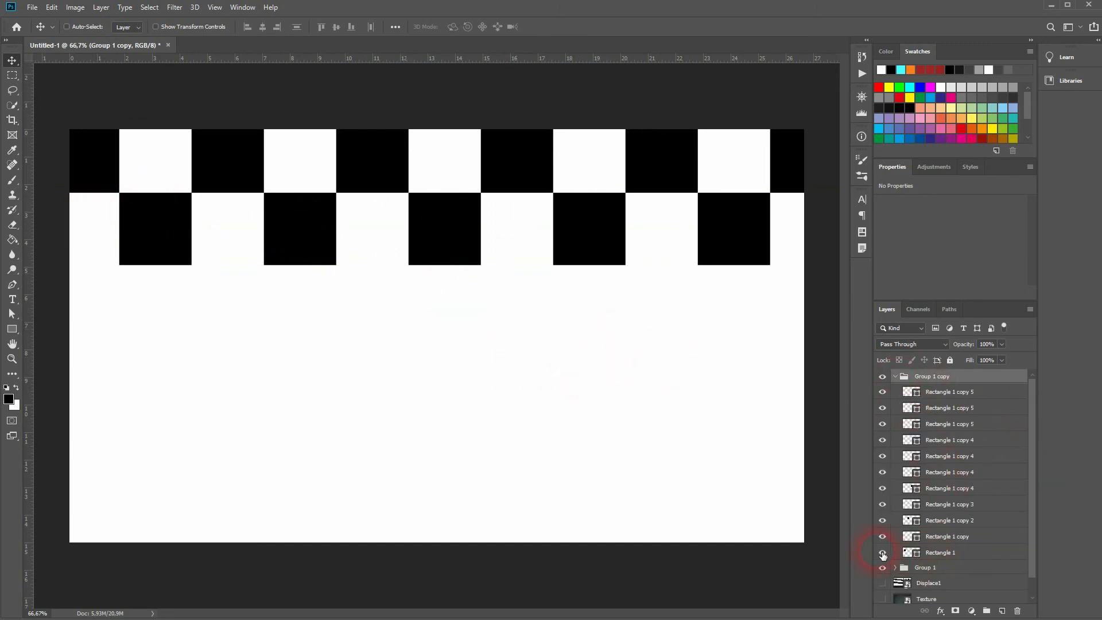
click(947, 552)
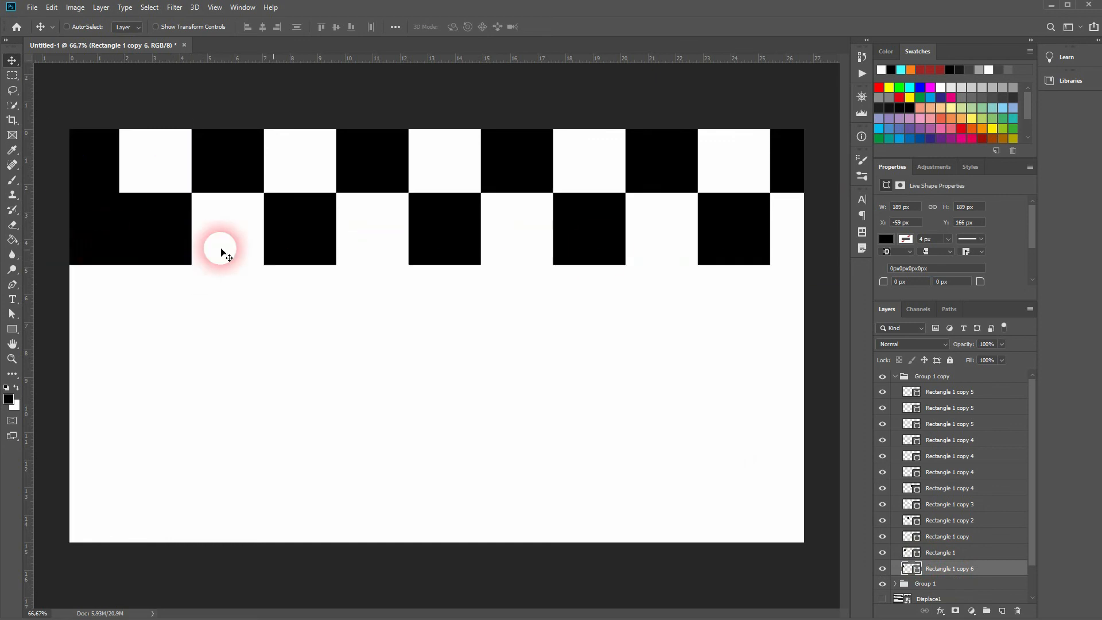
click(887, 239)
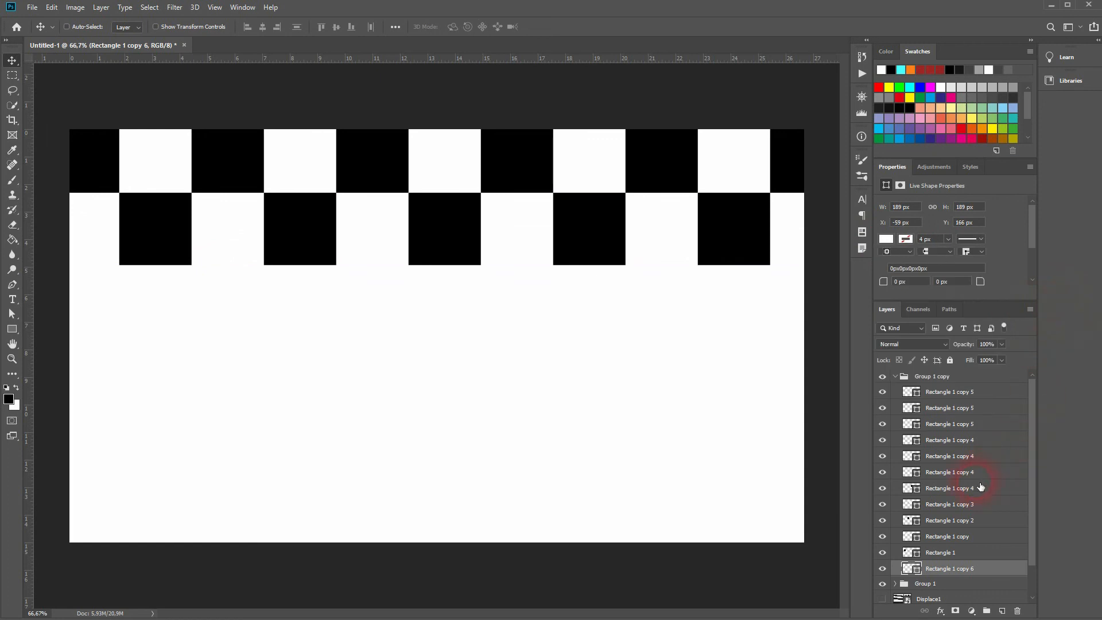
click(932, 377)
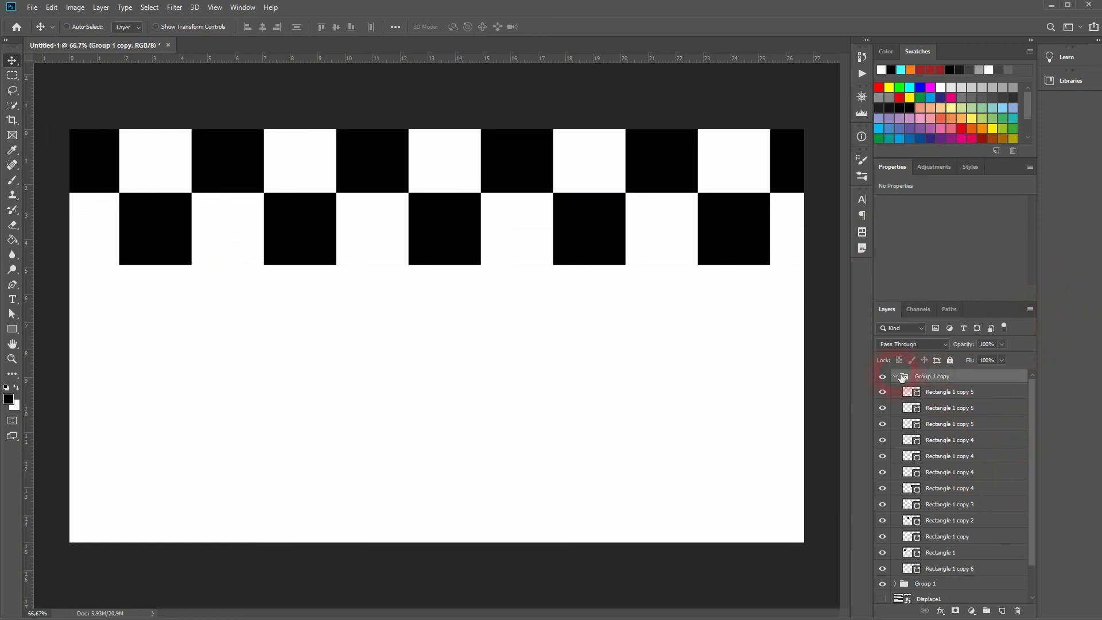
Merge the rows into one group named Checkerboard with Normal blending
click(895, 377)
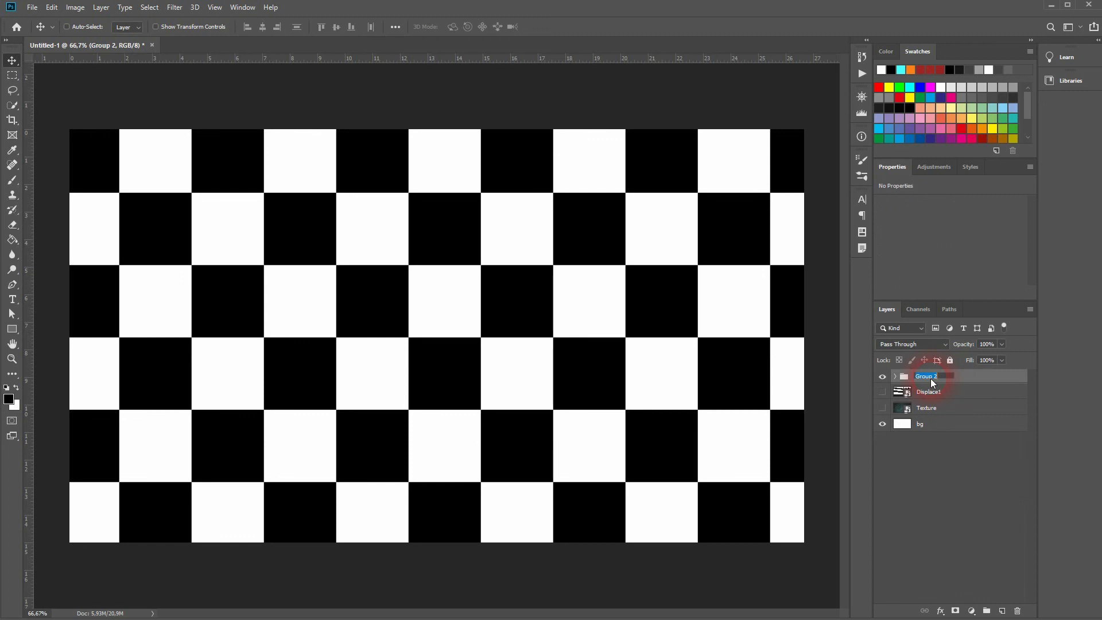
text(Checkerboard)
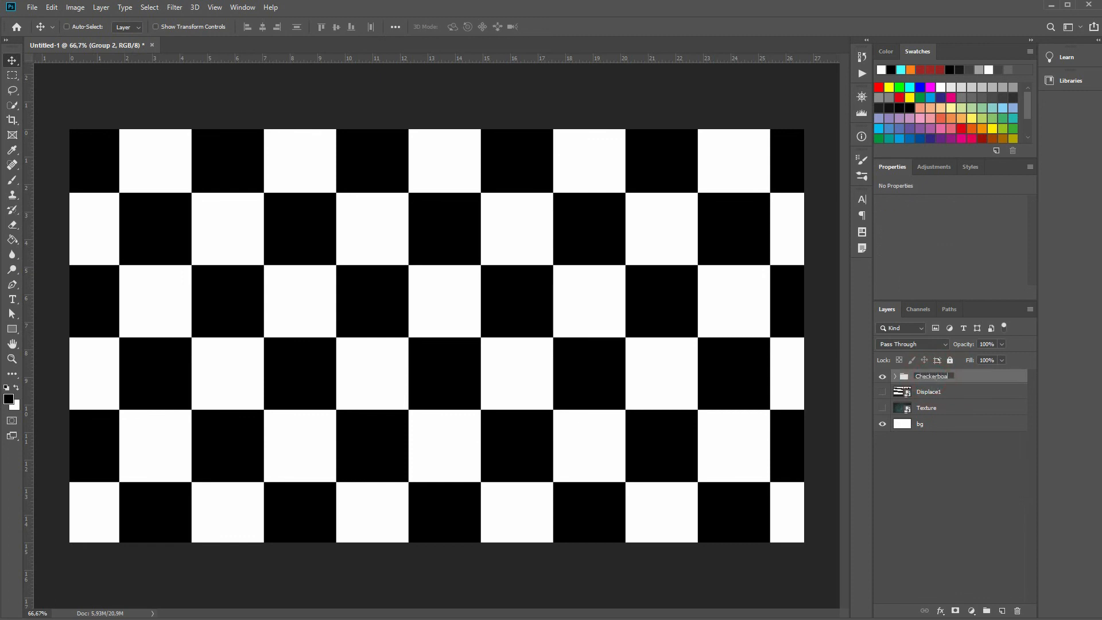
click(932, 376)
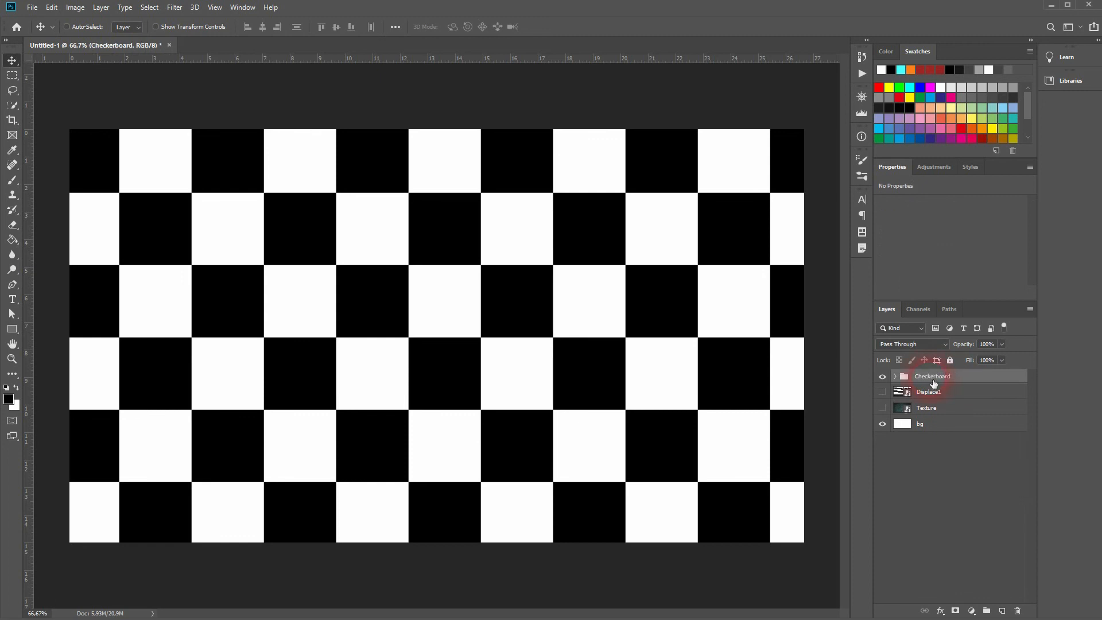
click(910, 343)
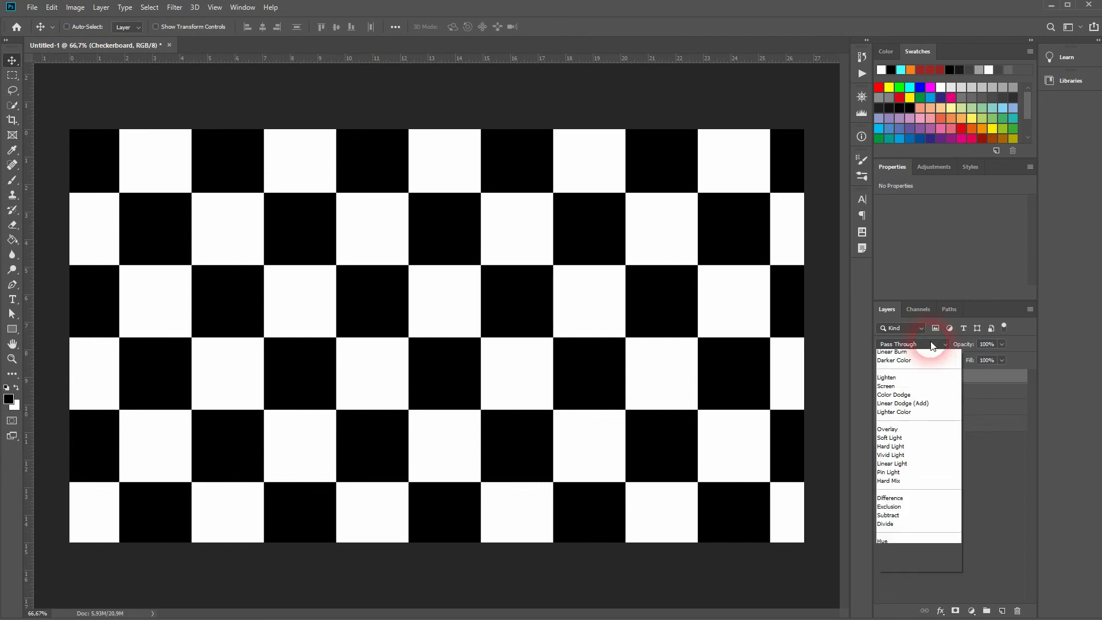
click(889, 343)
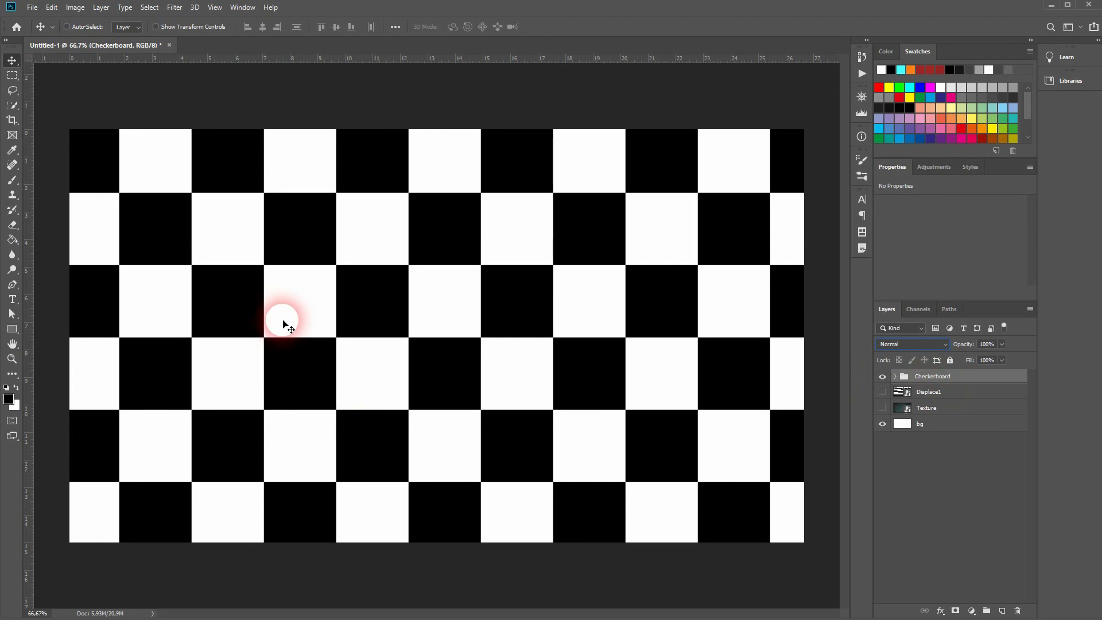
mouse_move(195, 202)
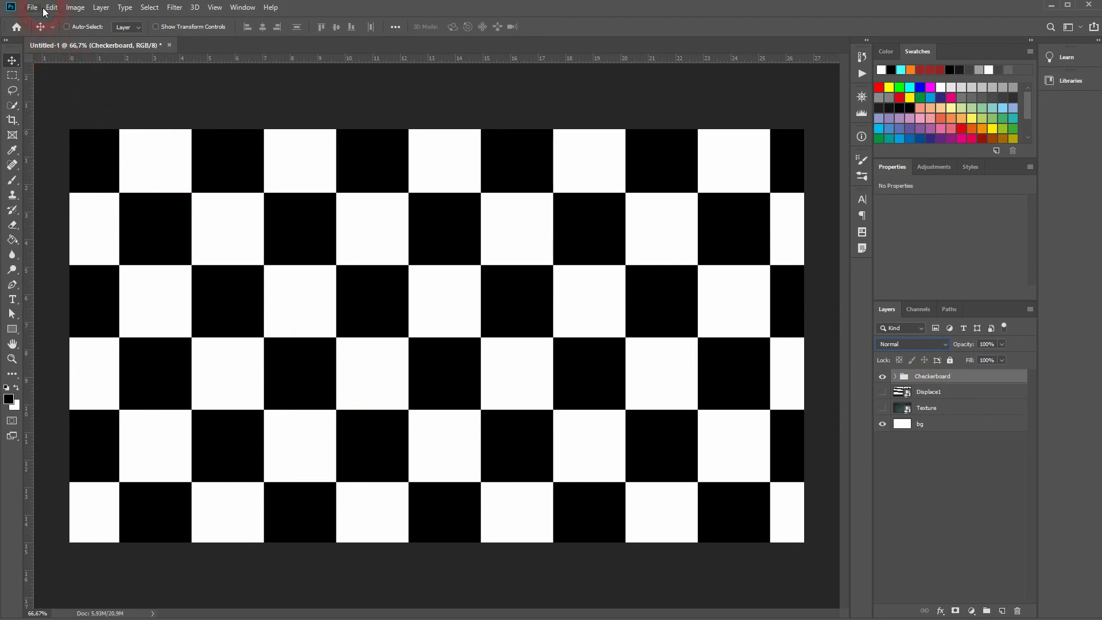
Duplicate the image with Merged Layers Only as a copy named Displace2
click(74, 6)
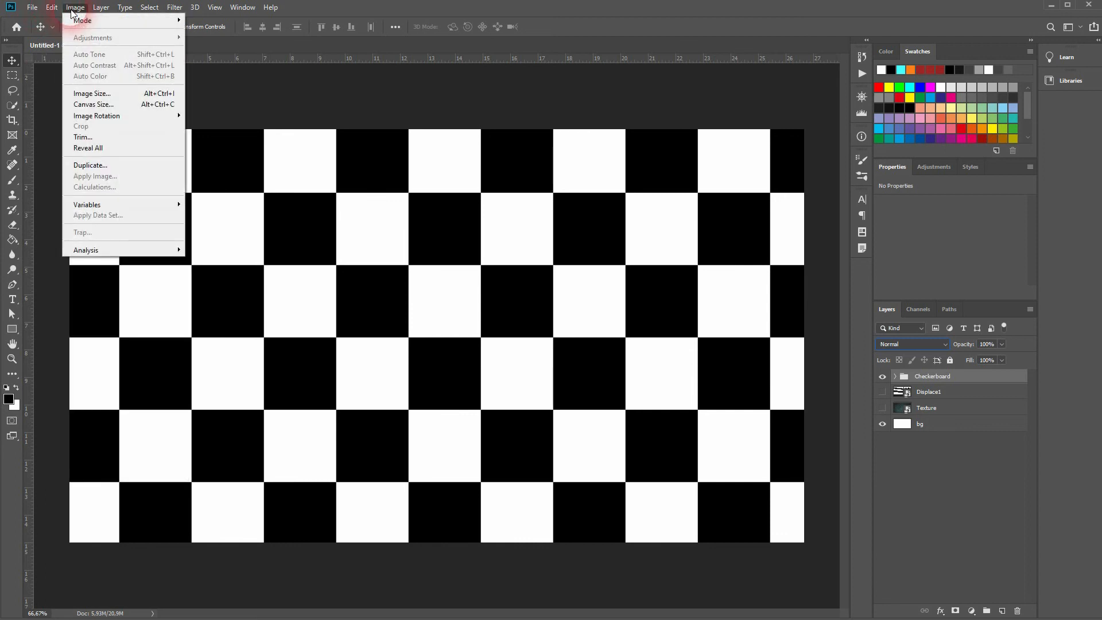
click(89, 165)
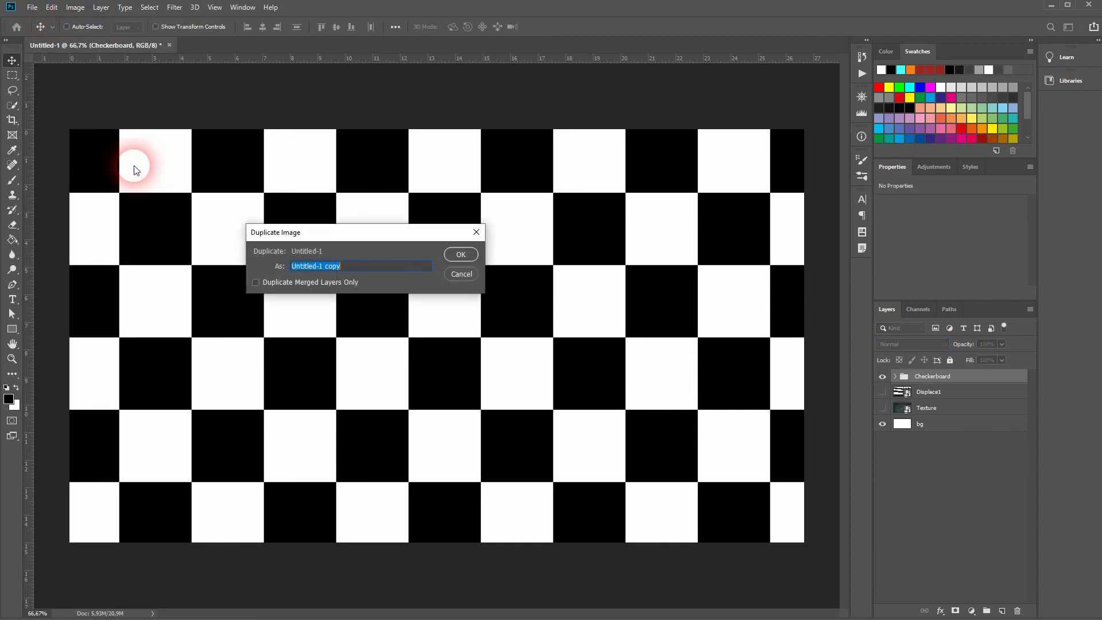
click(256, 282)
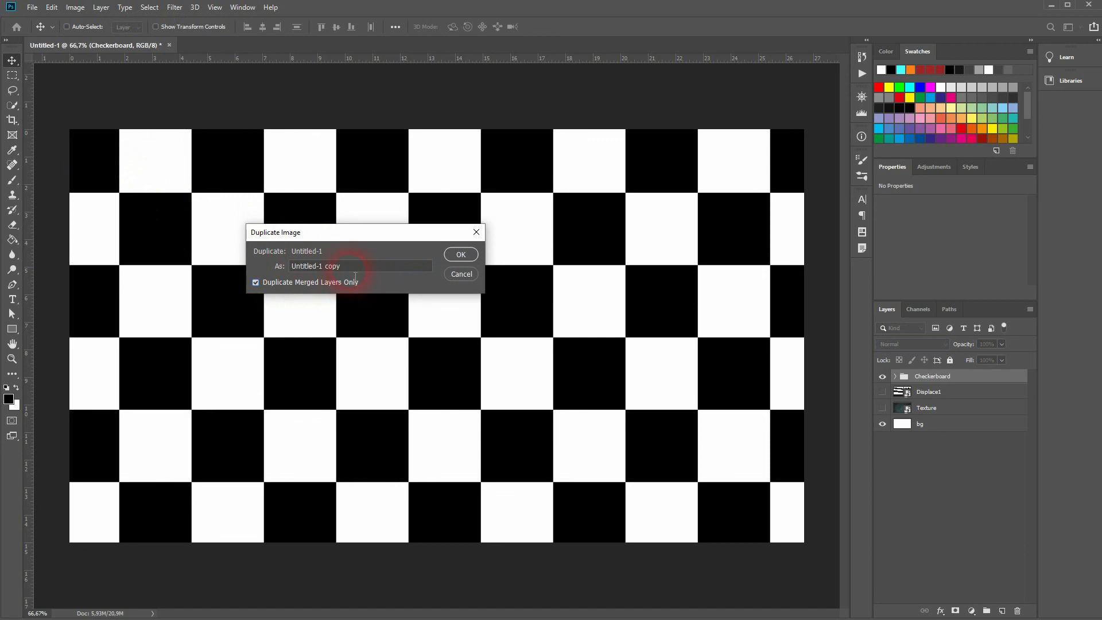
text(Displace2)
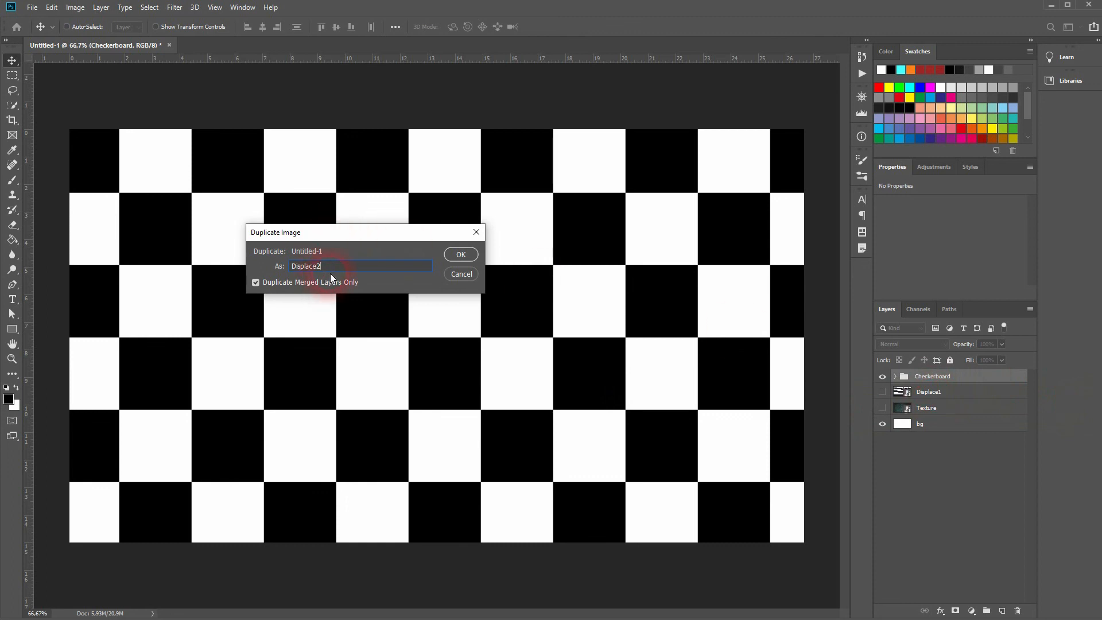
click(460, 254)
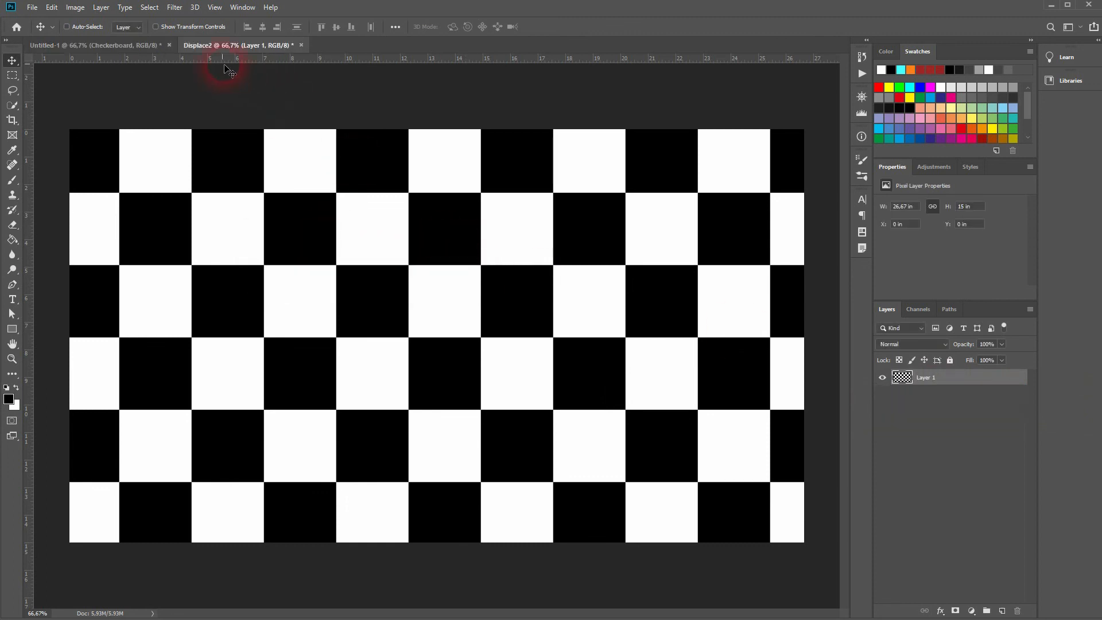
Desaturate the copy and save it as Displacement2.psd in Downloads
click(239, 45)
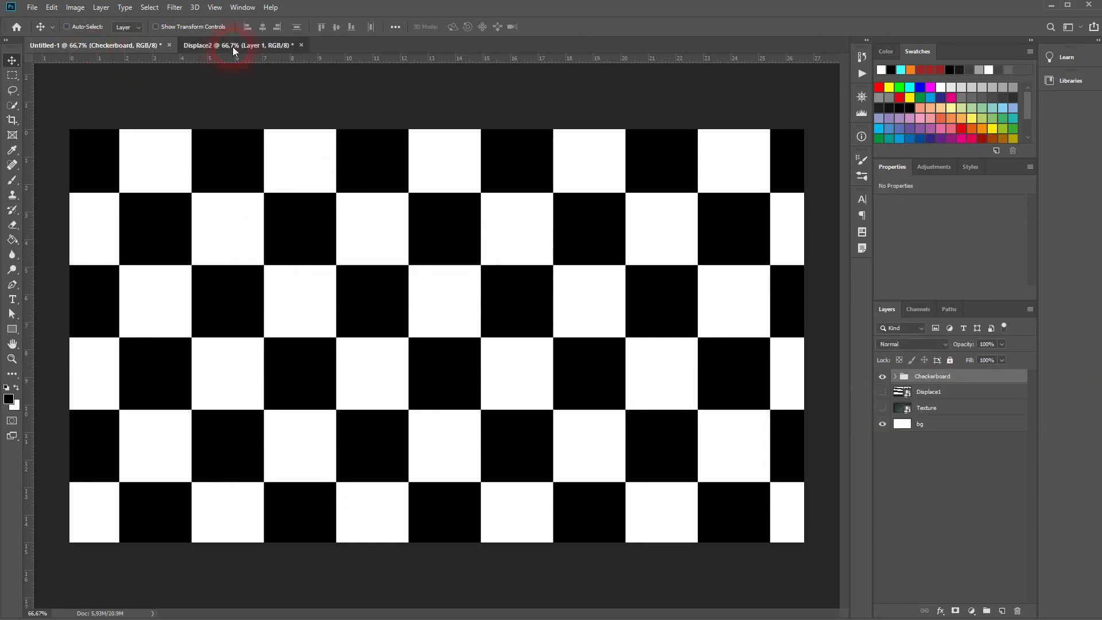
click(32, 7)
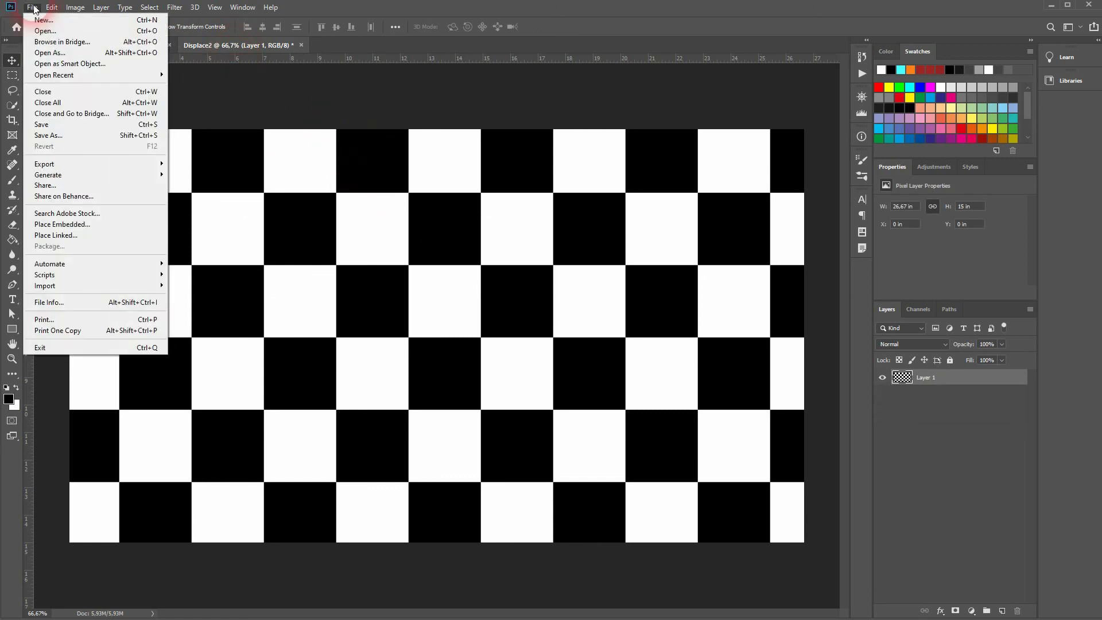
click(75, 7)
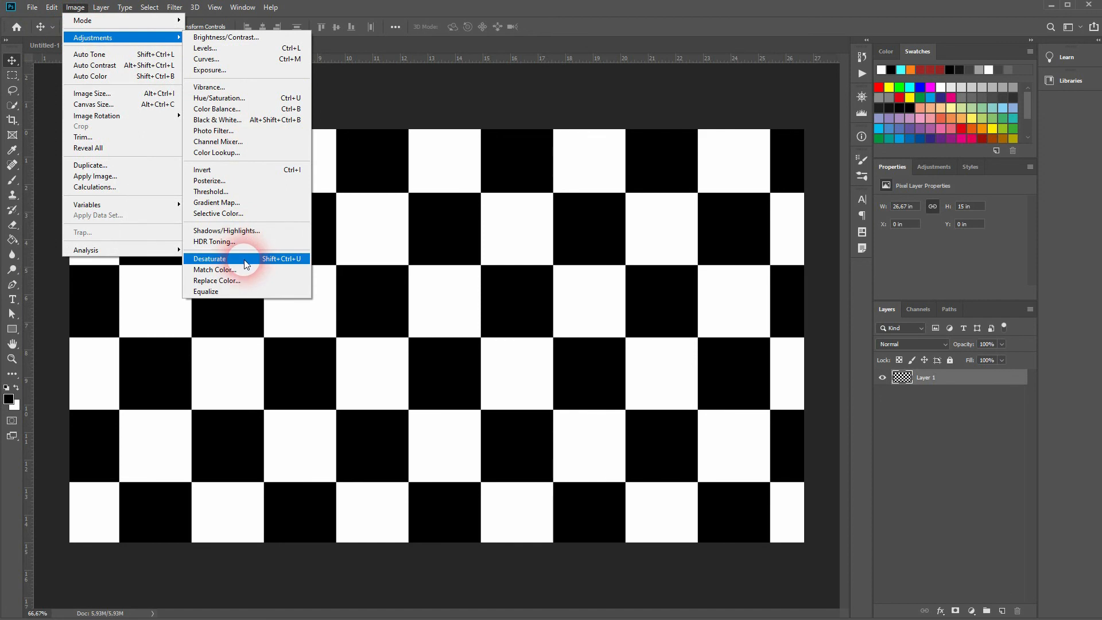
click(33, 7)
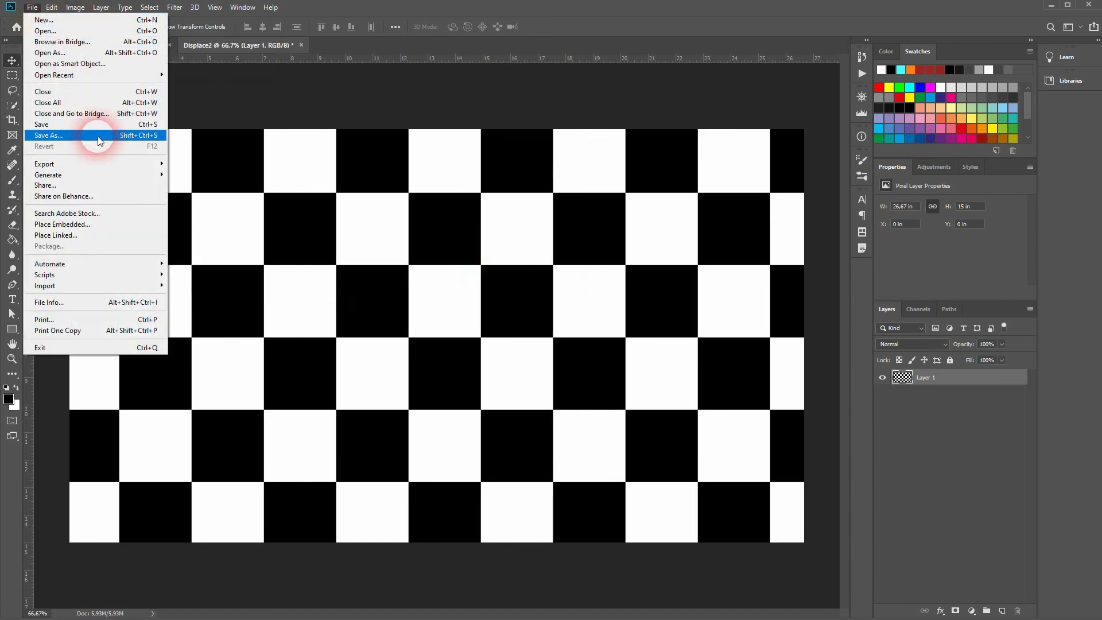
mouse_move(79, 137)
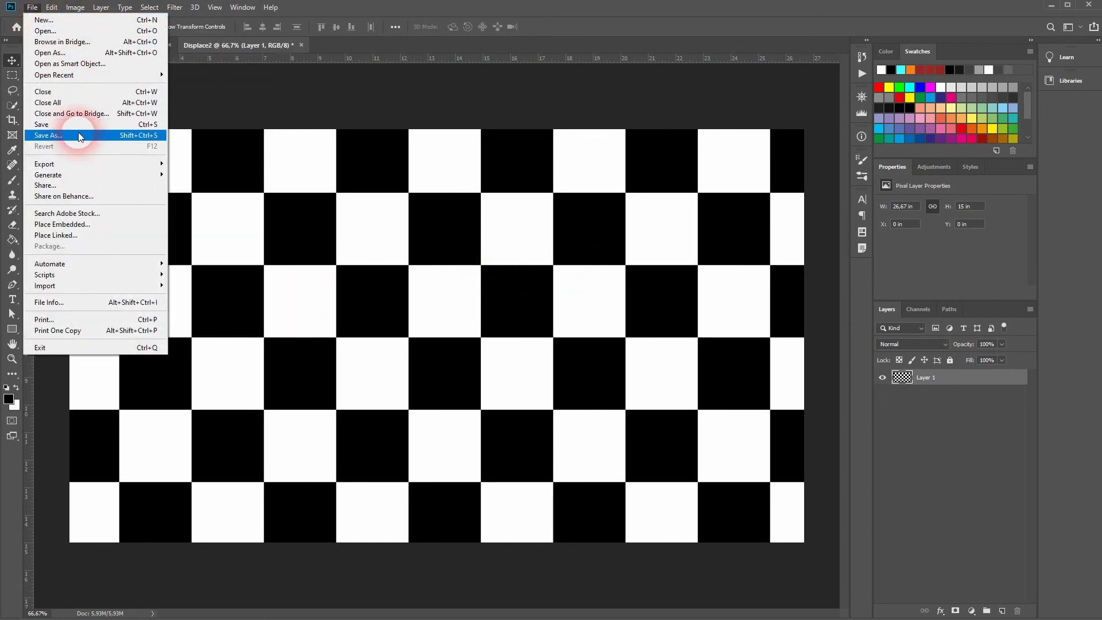
click(48, 136)
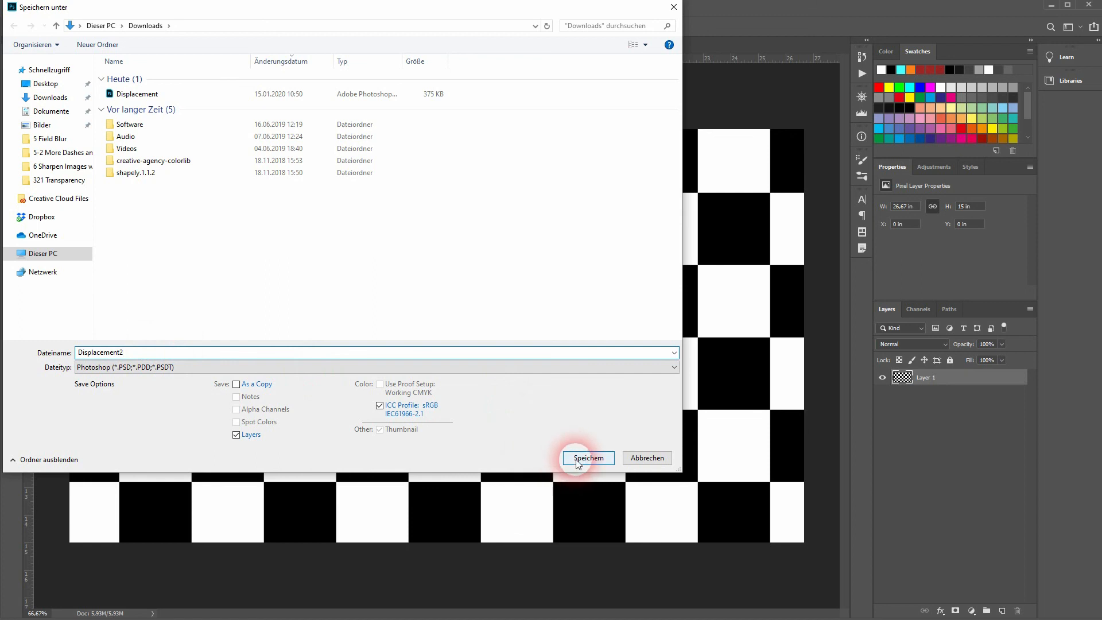
click(588, 457)
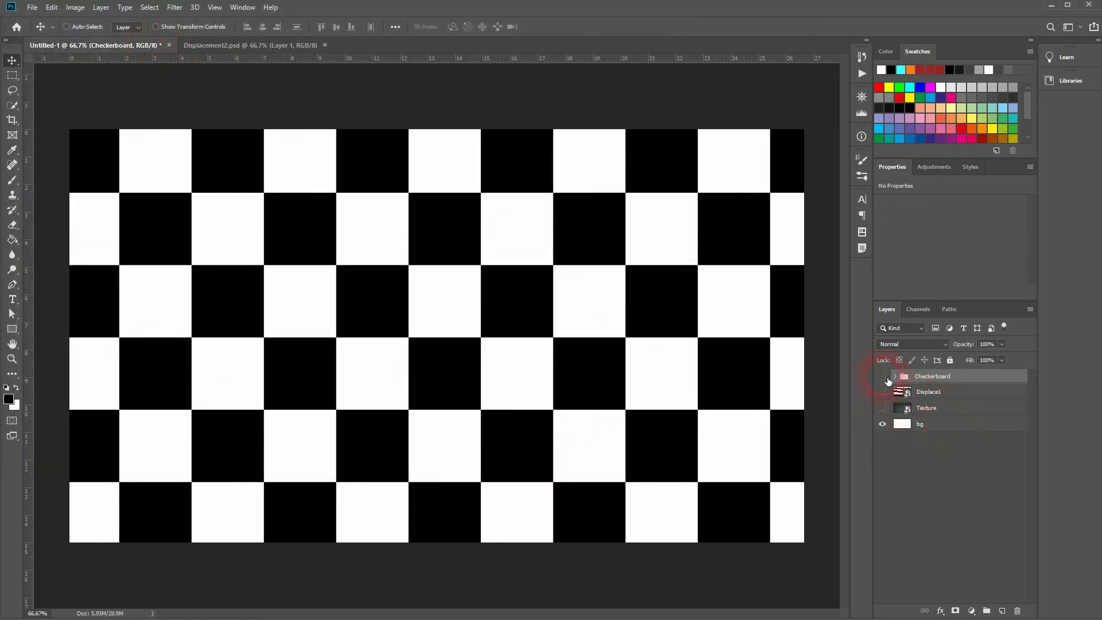
Hide the Checkerboard group and show and select the Displace1 photo layer
click(882, 376)
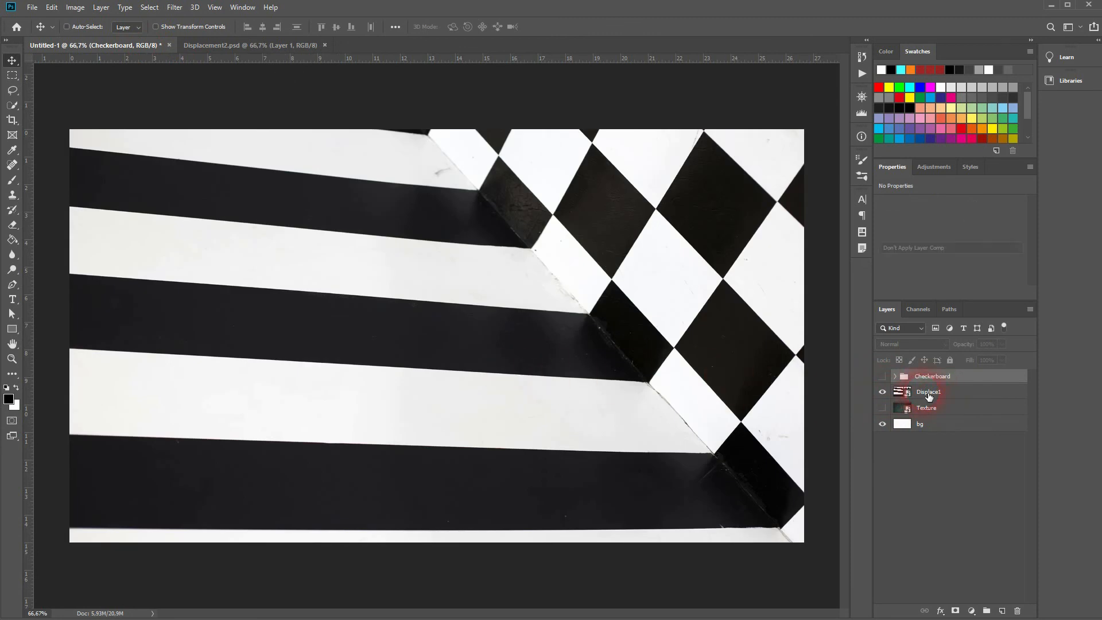
click(74, 7)
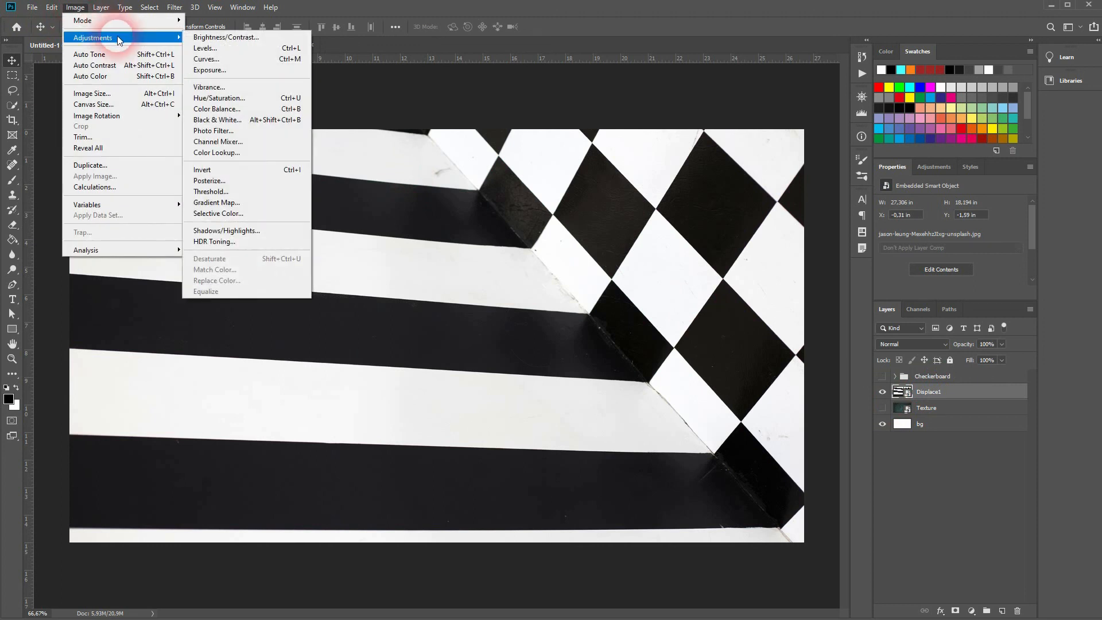
mouse_move(248, 261)
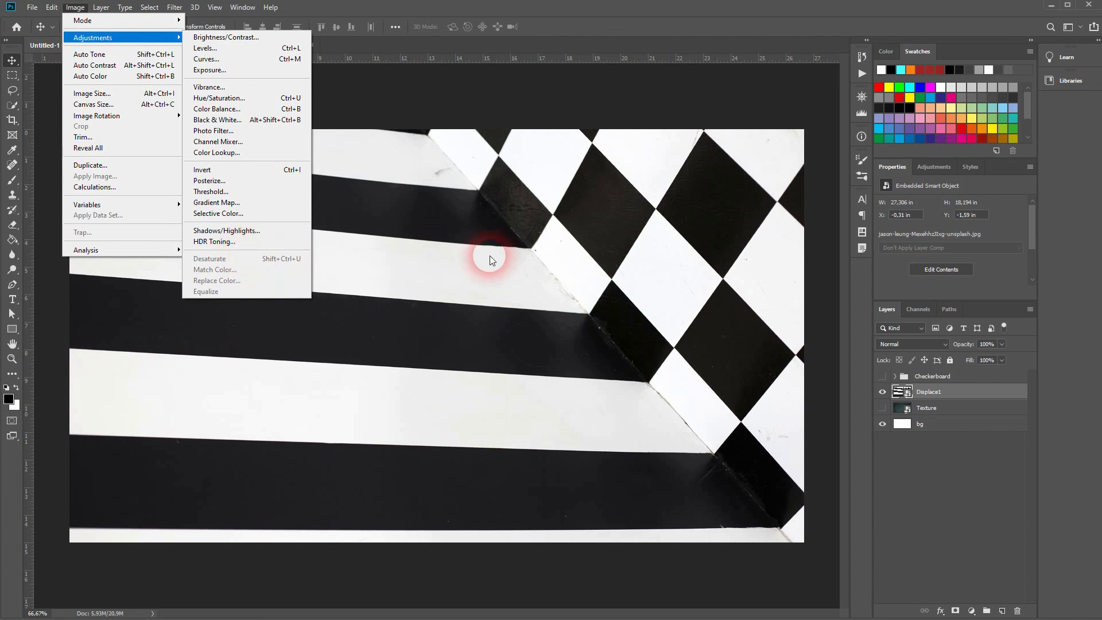
click(491, 261)
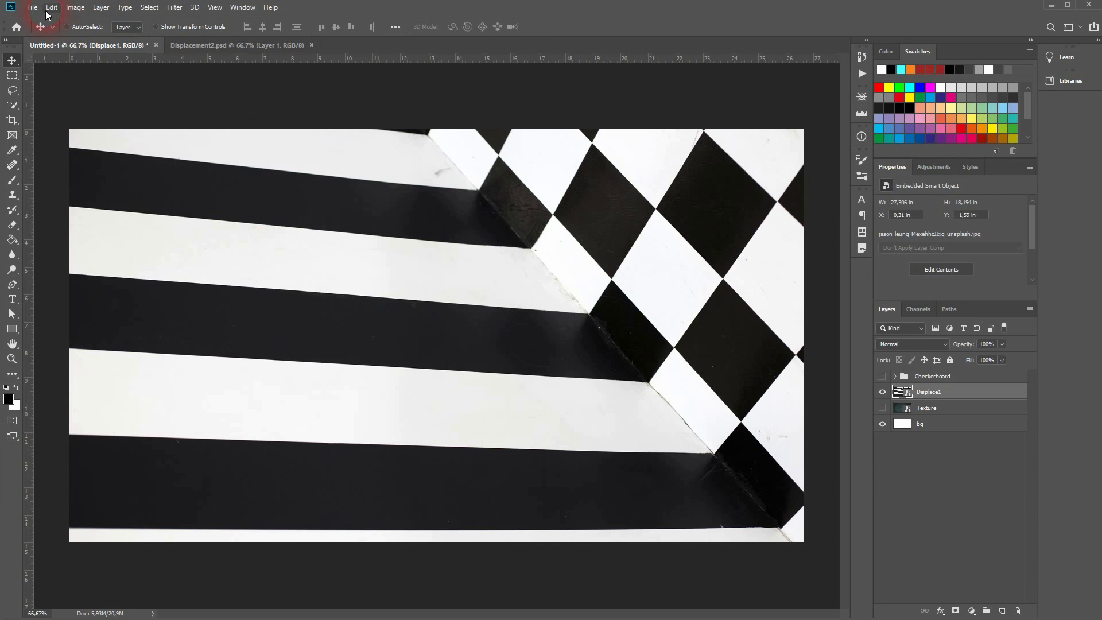
Duplicate the image with Merged Layers Only as a new document named Displace1
click(75, 7)
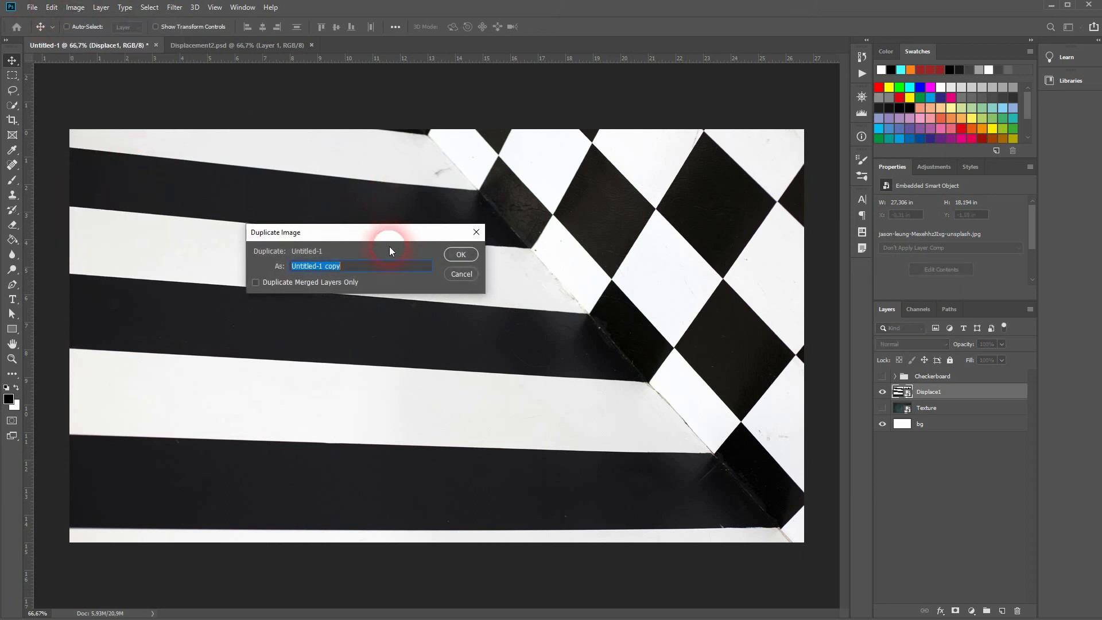
click(255, 283)
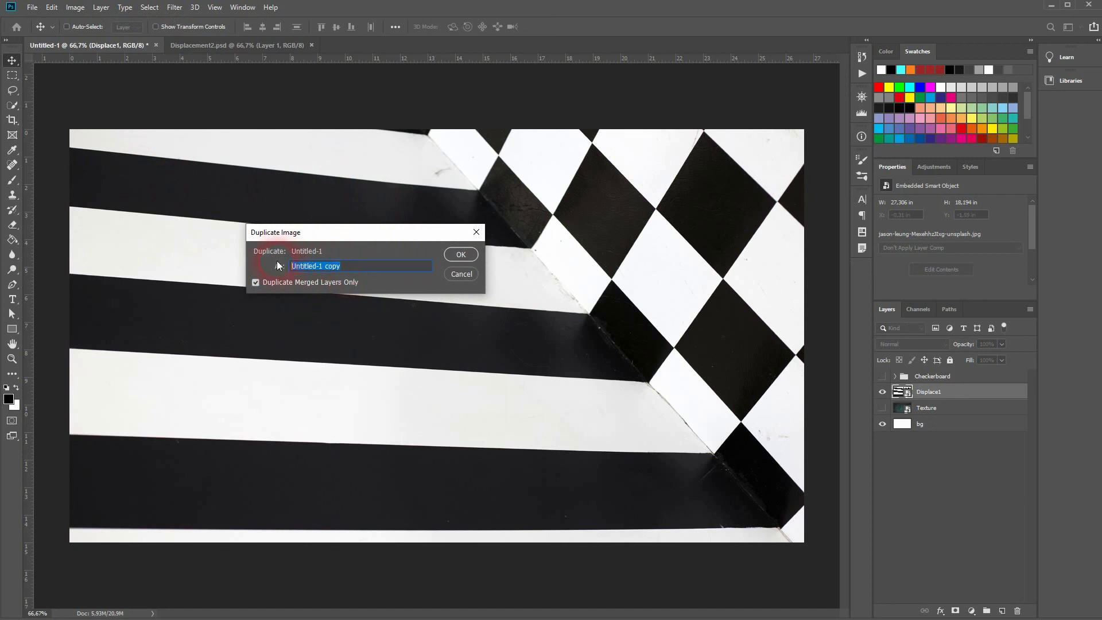
text(Displace1)
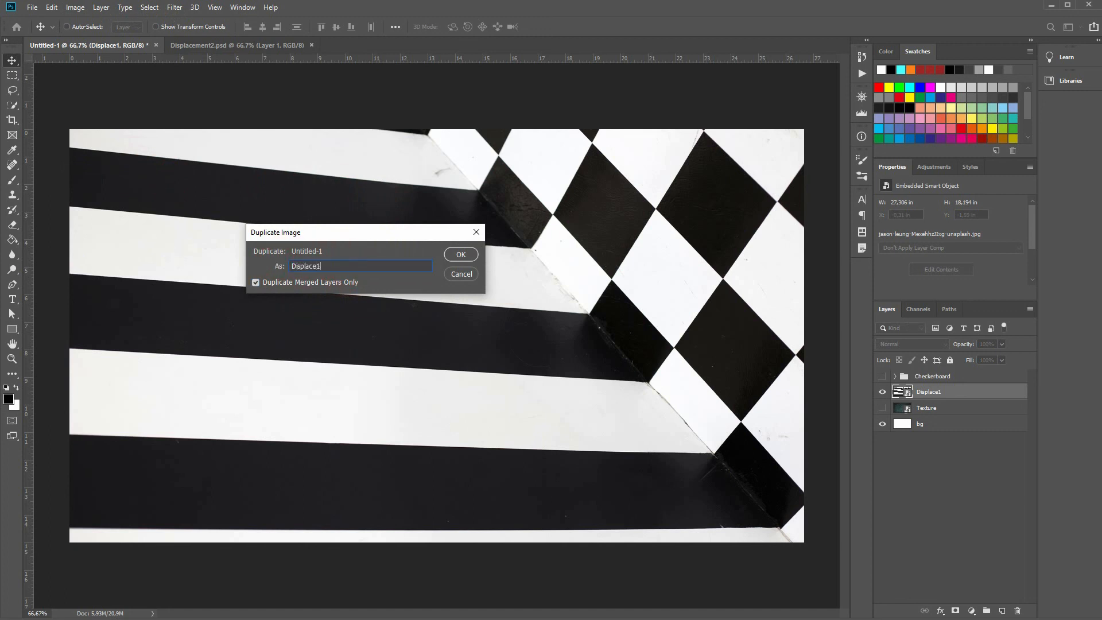
click(460, 253)
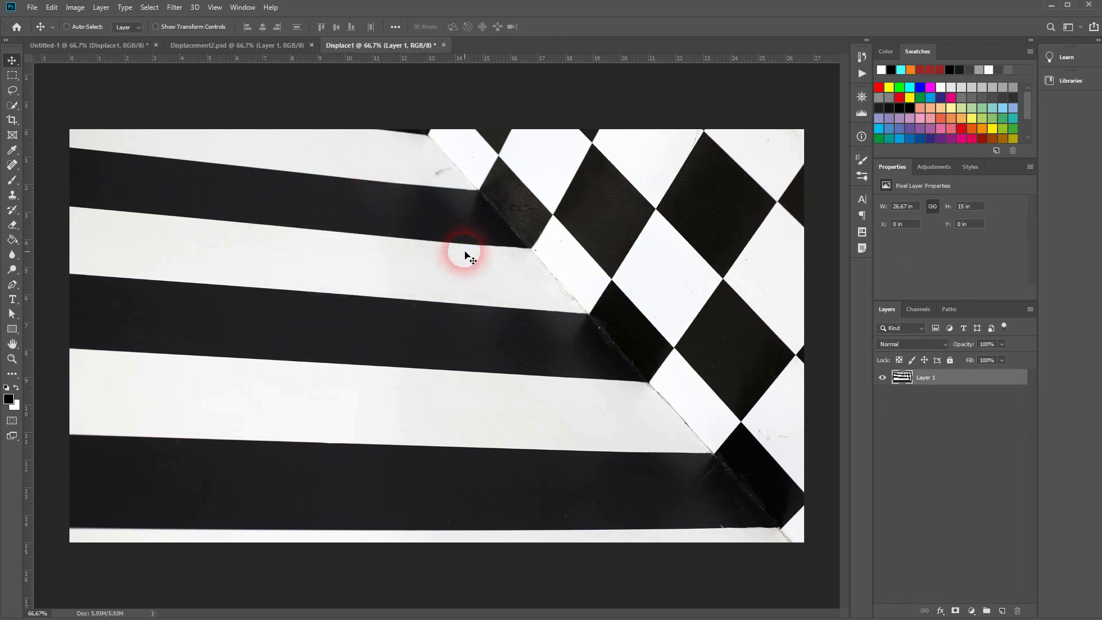
click(75, 7)
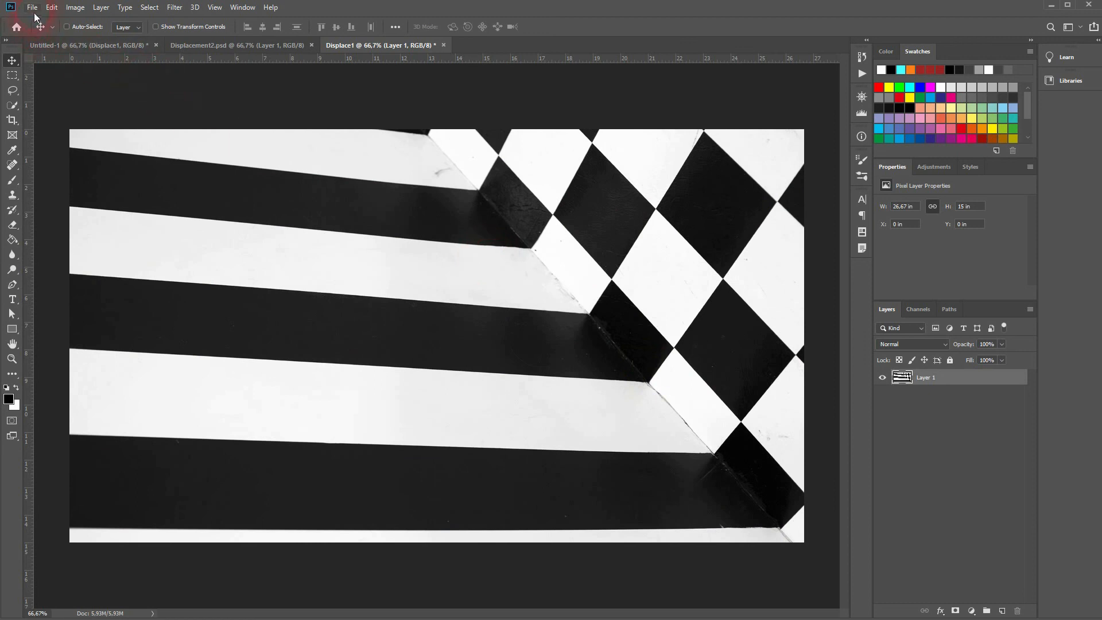
click(31, 7)
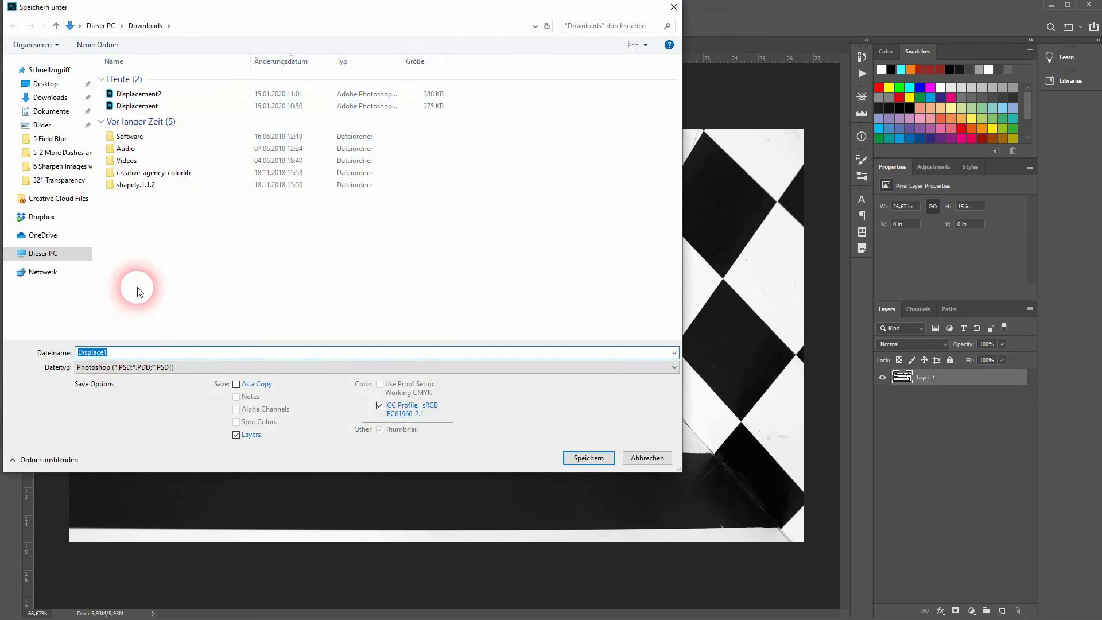
Save the copy as Displacement1.psd in Downloads and return to the main document
click(137, 93)
text(ment)
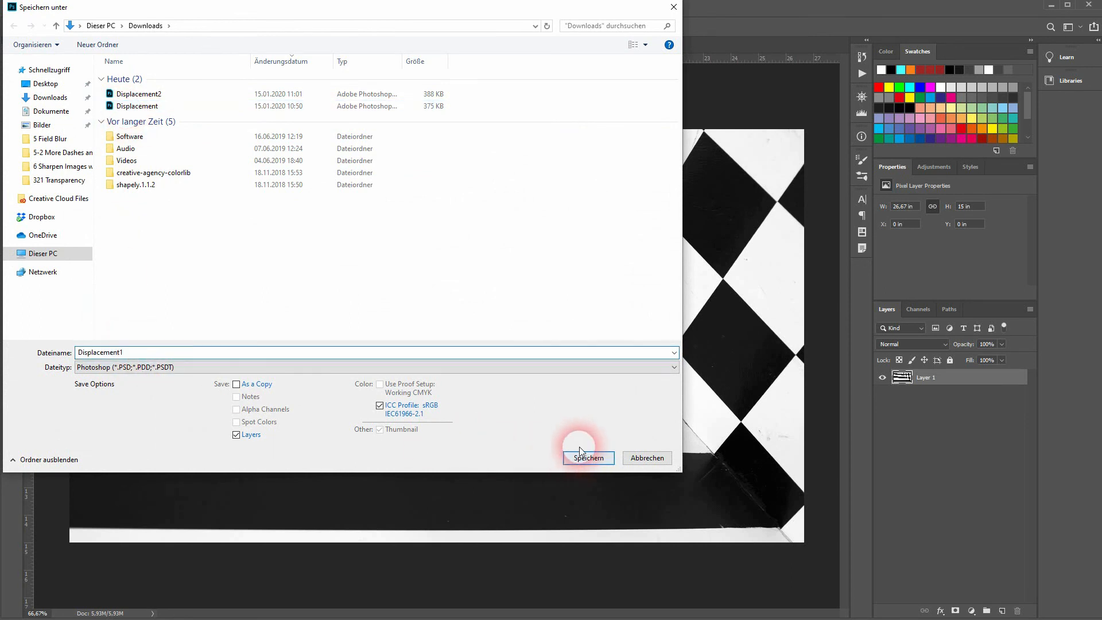
click(588, 458)
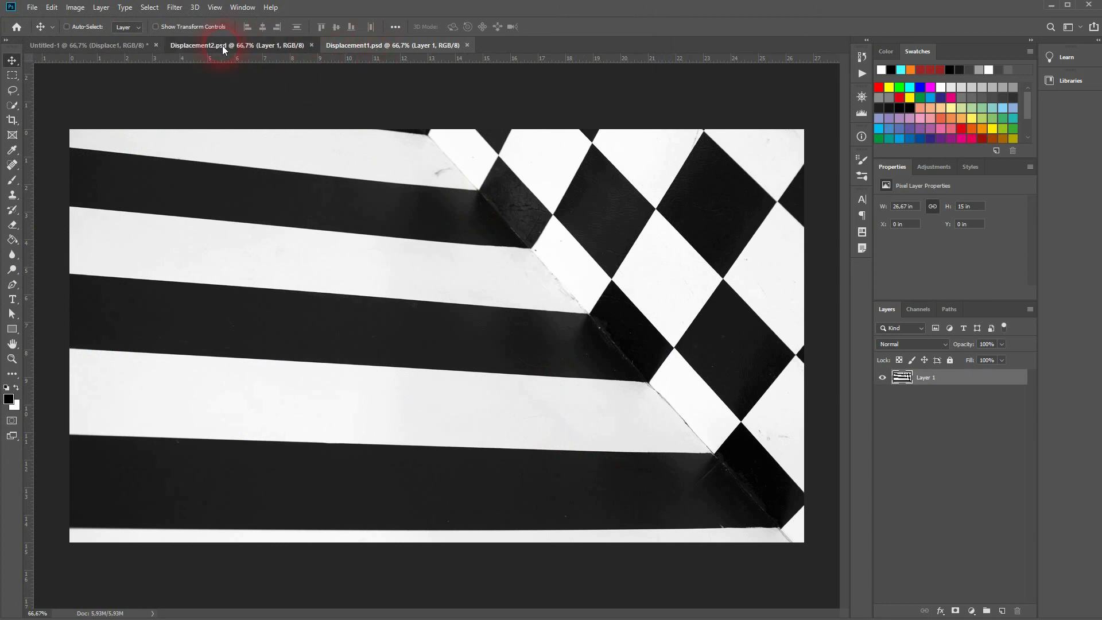
click(89, 45)
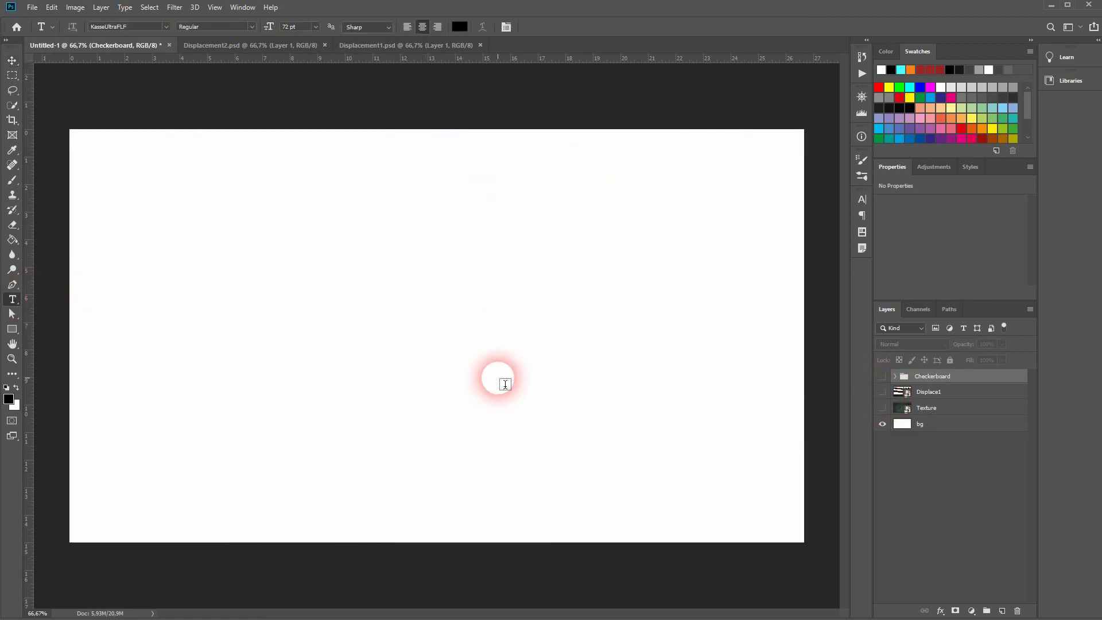
Type DISPLACEMENT in a heavy font and scale it with Free Transform to span most of the canvas
text(DI)
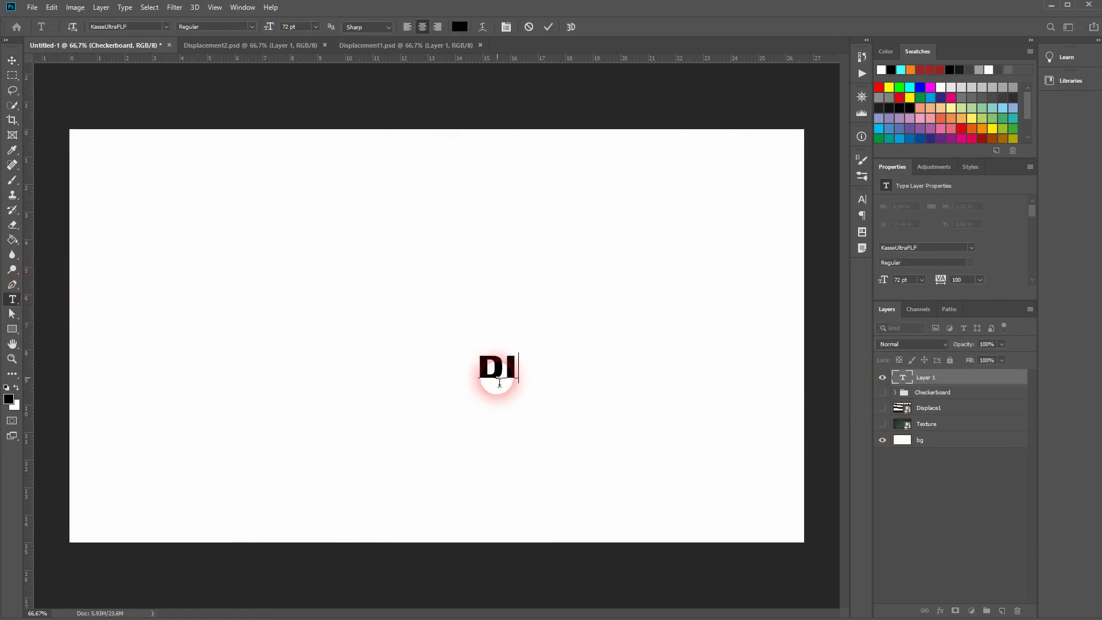
text(SPLACEMENT)
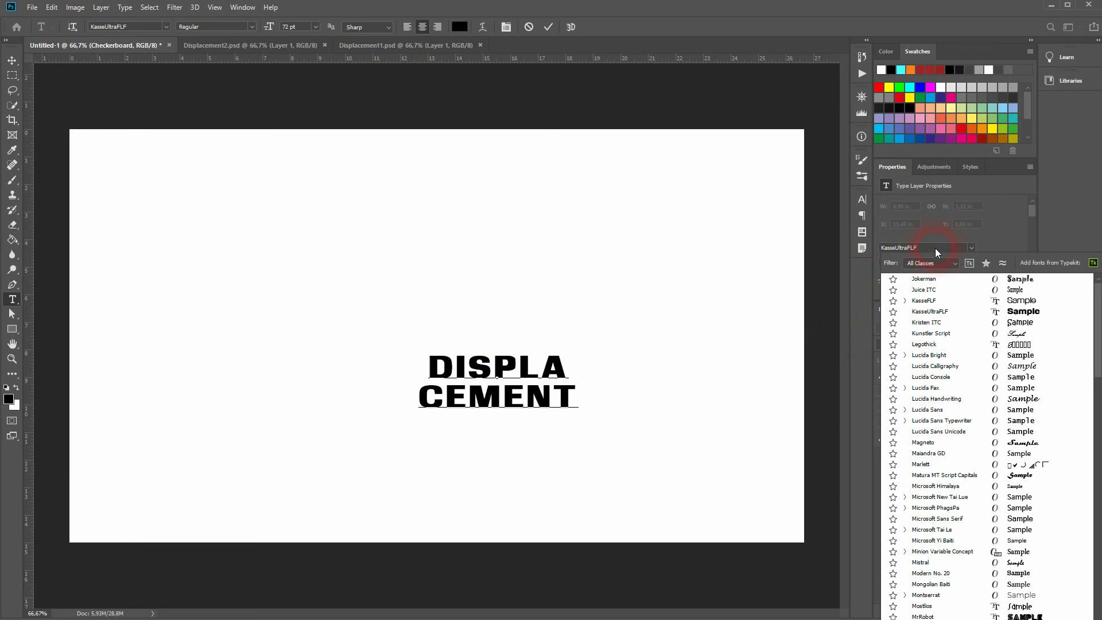
click(971, 248)
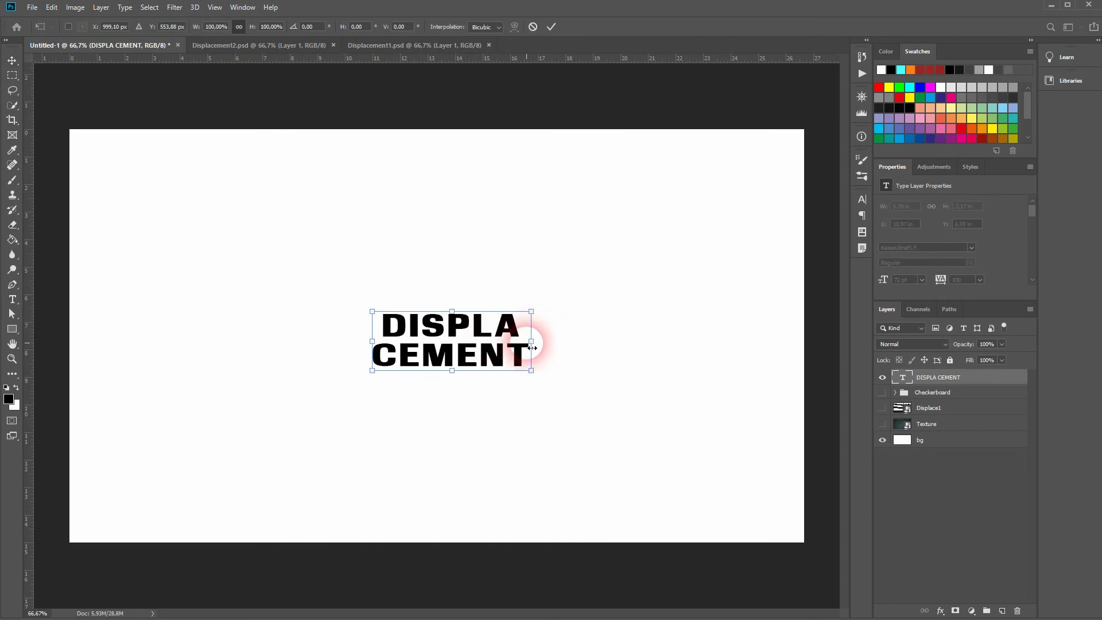
drag(530, 349, 756, 343)
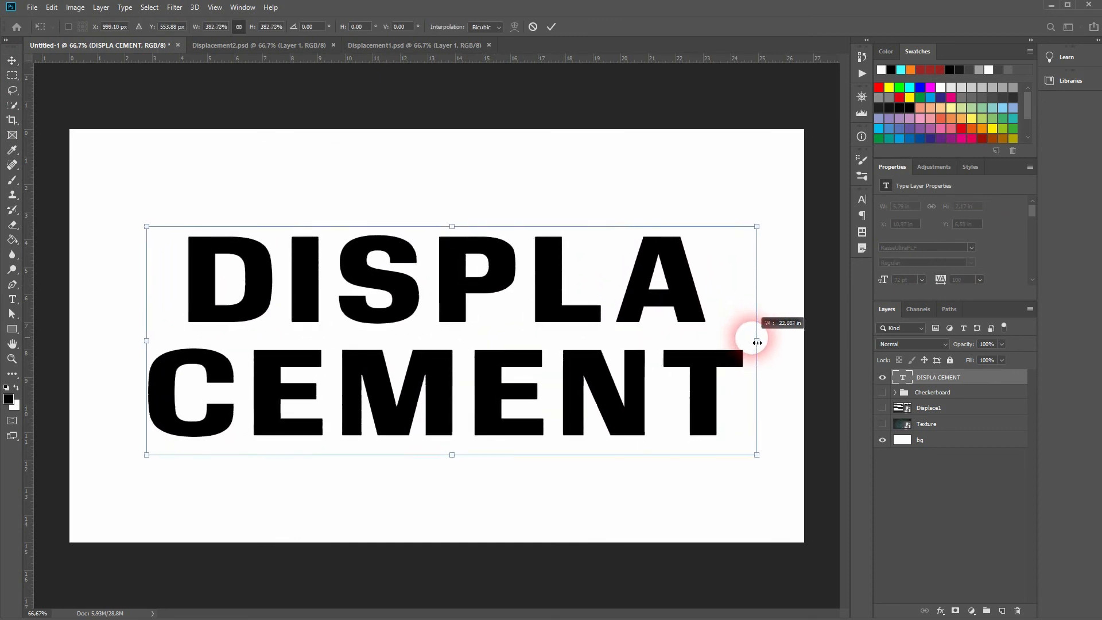
click(552, 26)
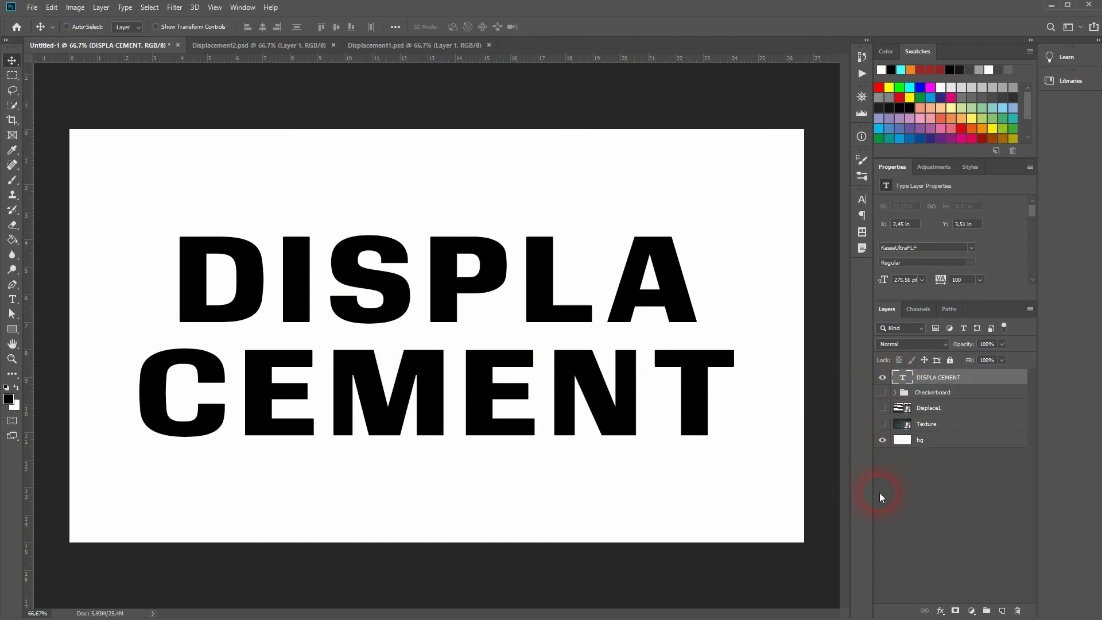
Convert the text to a smart object and apply Displace at scales 10 and 15 with Displacement1
right_click(936, 376)
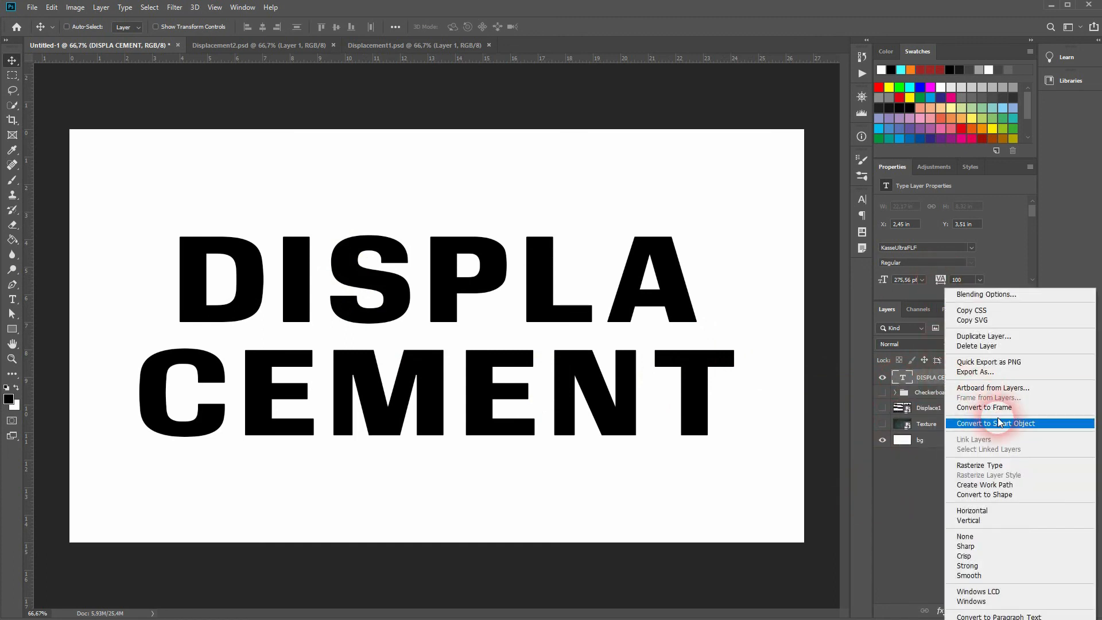
click(994, 423)
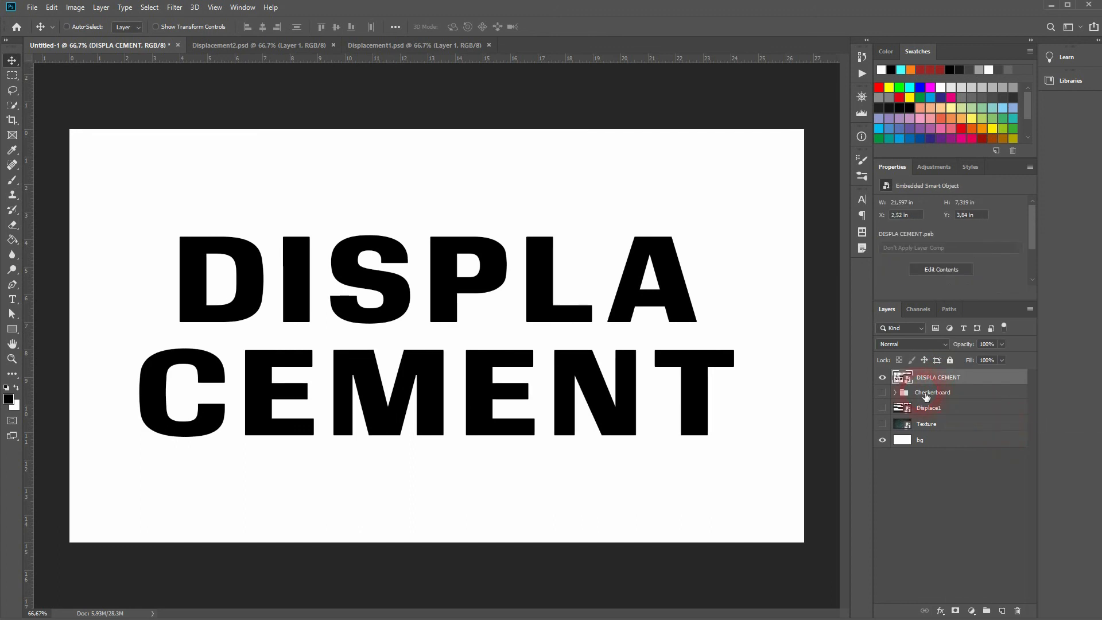
click(173, 7)
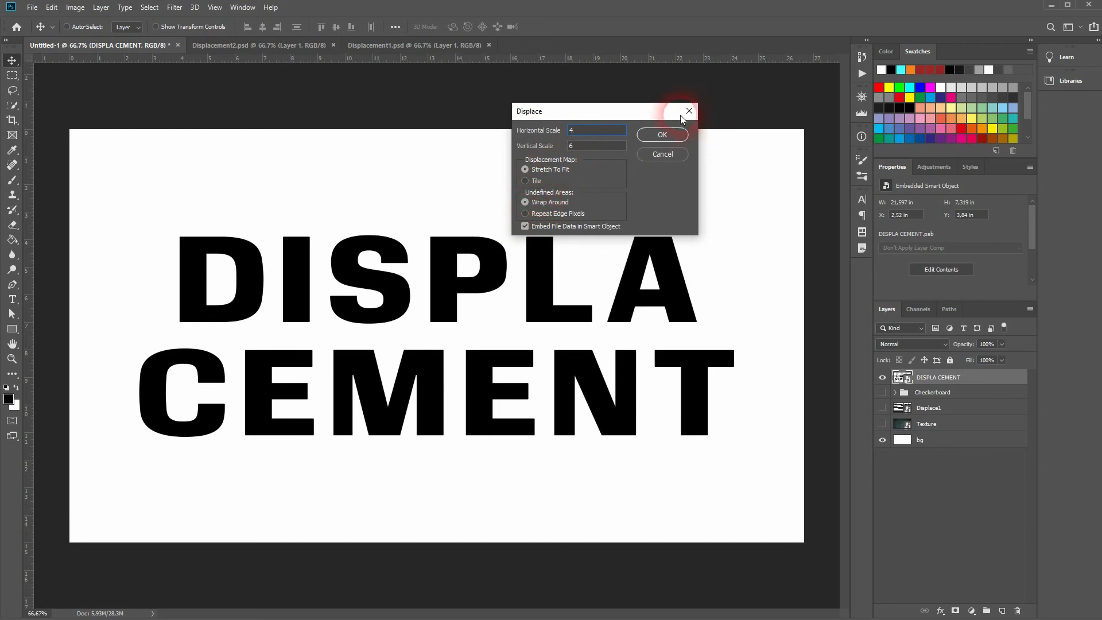
click(660, 134)
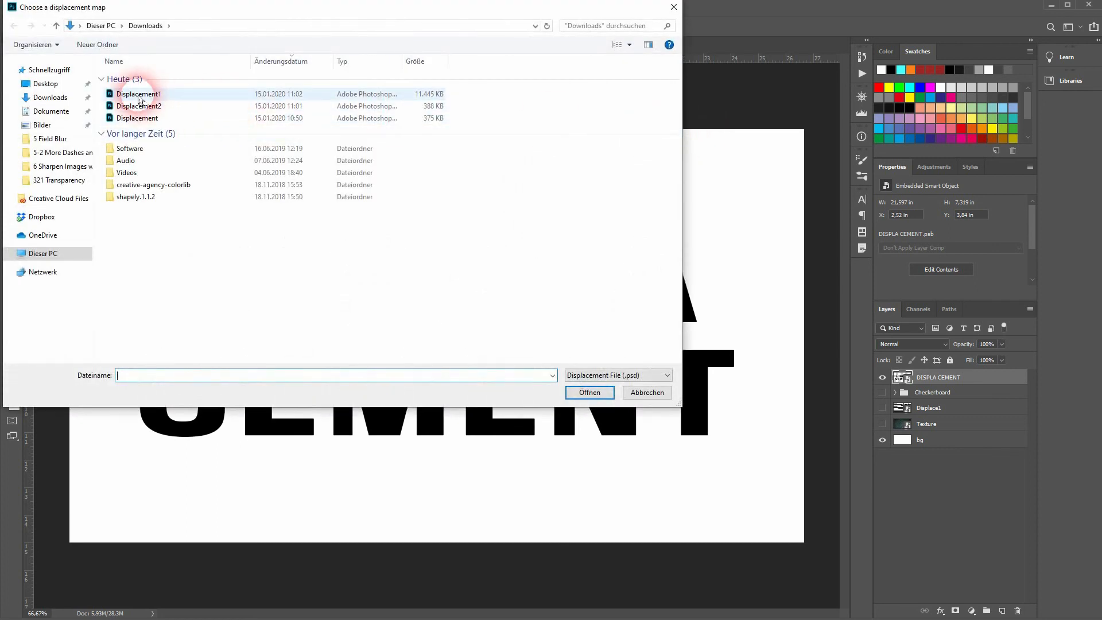
click(587, 392)
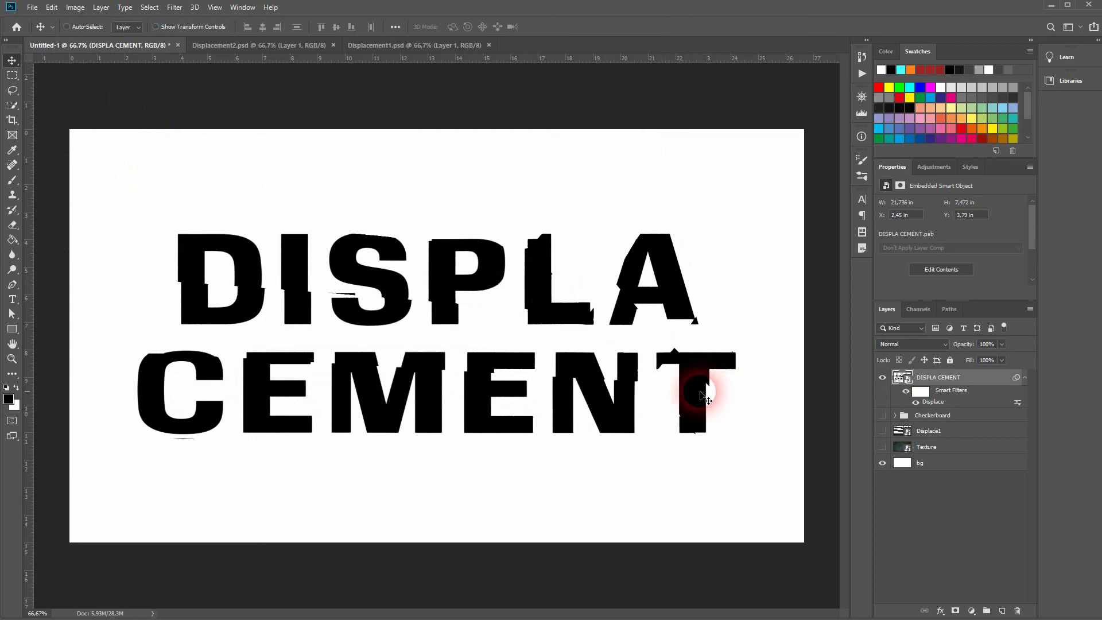
mouse_move(777, 320)
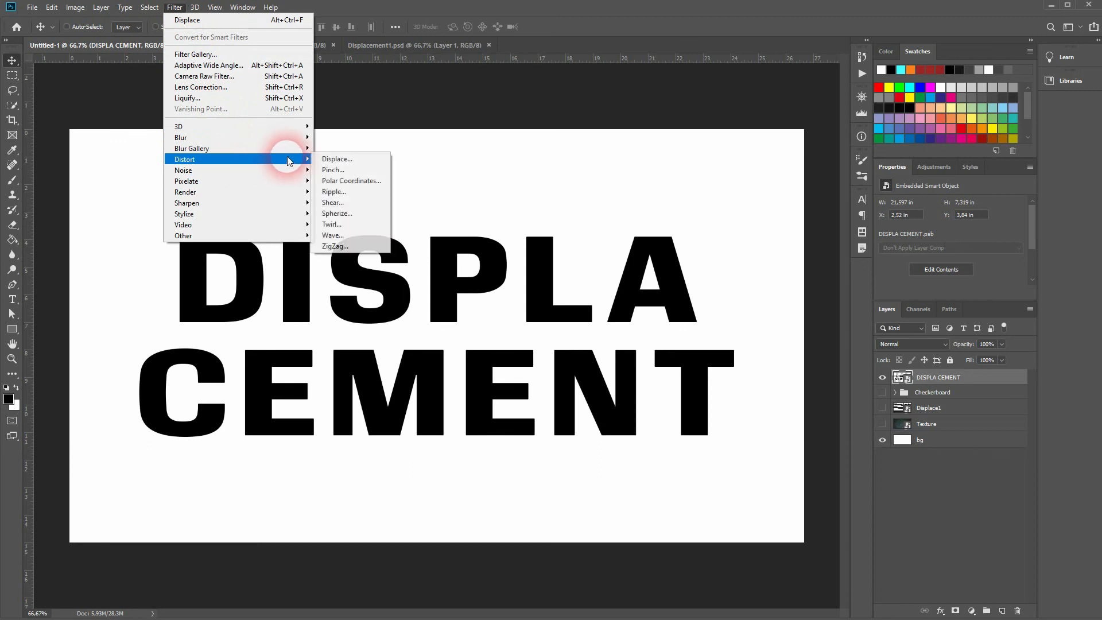
Apply a second Displace at scales 10 and 15 and duplicate the distorted text layer
click(338, 159)
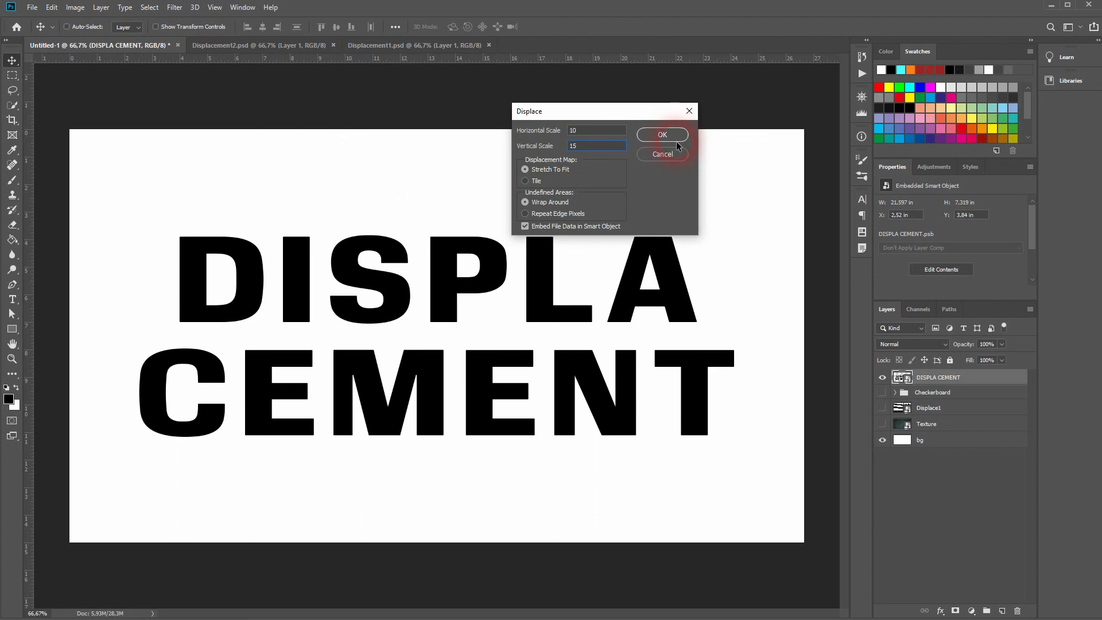
click(661, 135)
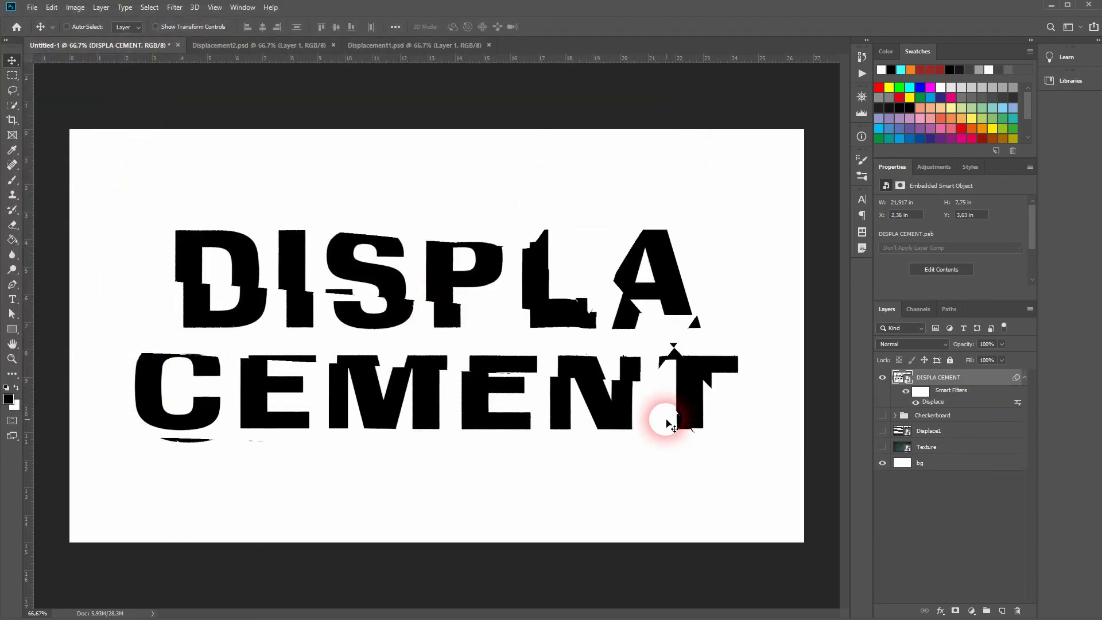
click(919, 462)
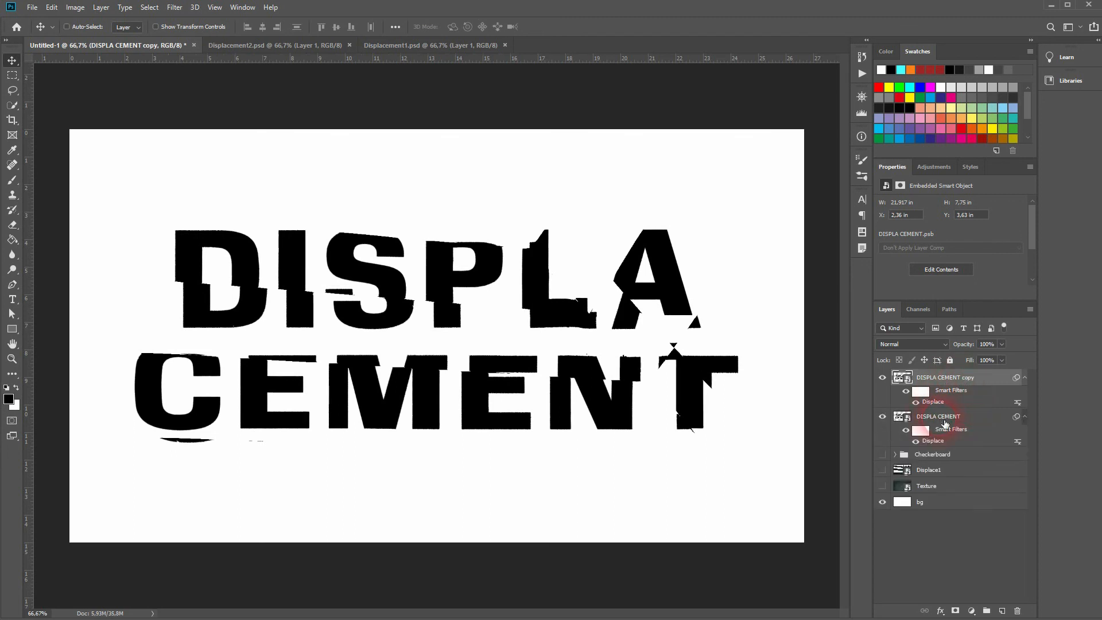
Rename the copies DISPLA CEMENT 1 and 2 and clear the smart filters on copy 2
double_click(938, 416)
text( 1)
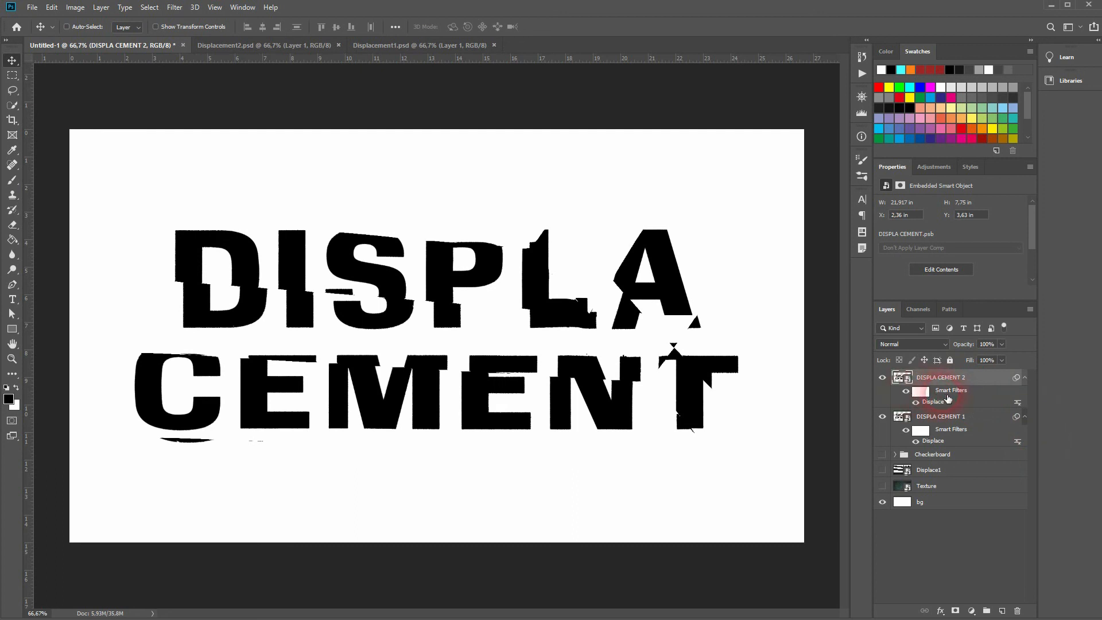
right_click(922, 390)
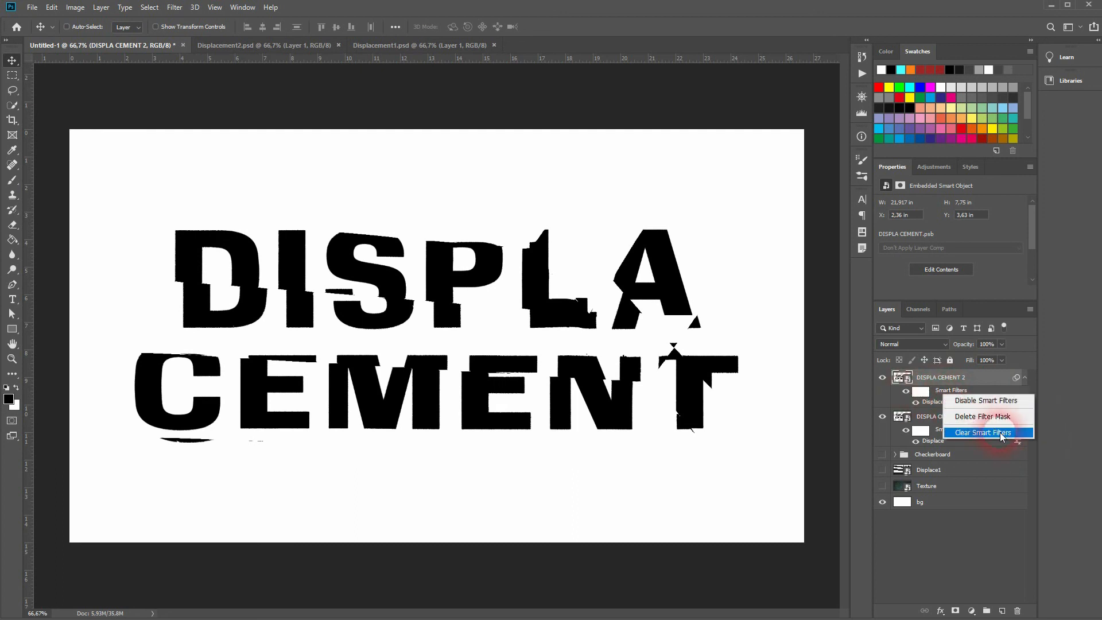
click(982, 432)
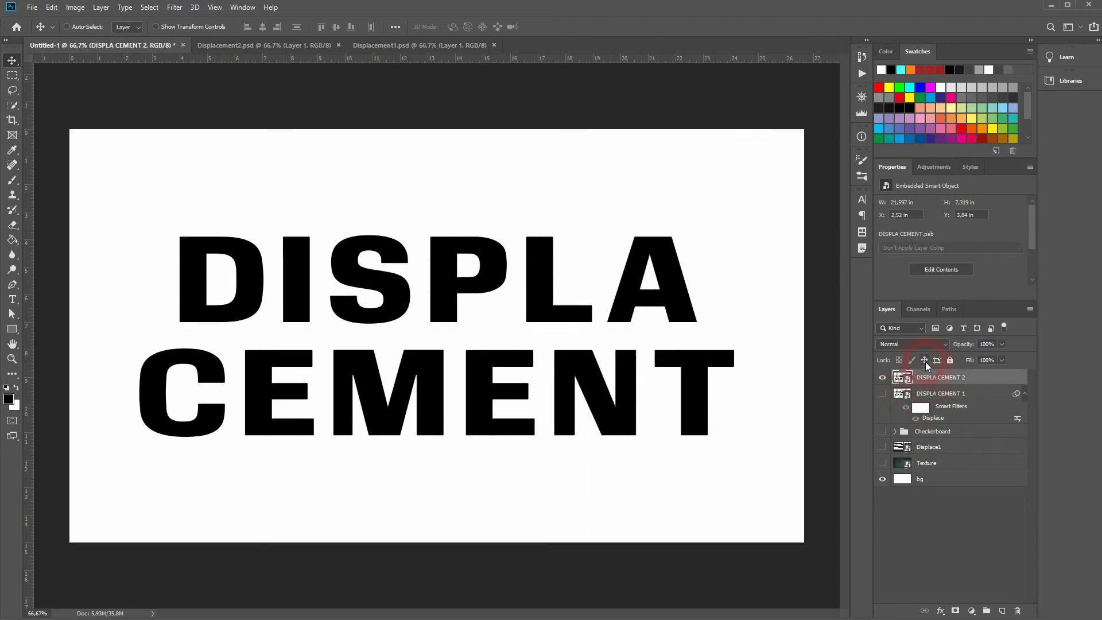
Reapply Displace to copy 2 with scales 5 and 10, then hide it and return to copy 1
click(173, 6)
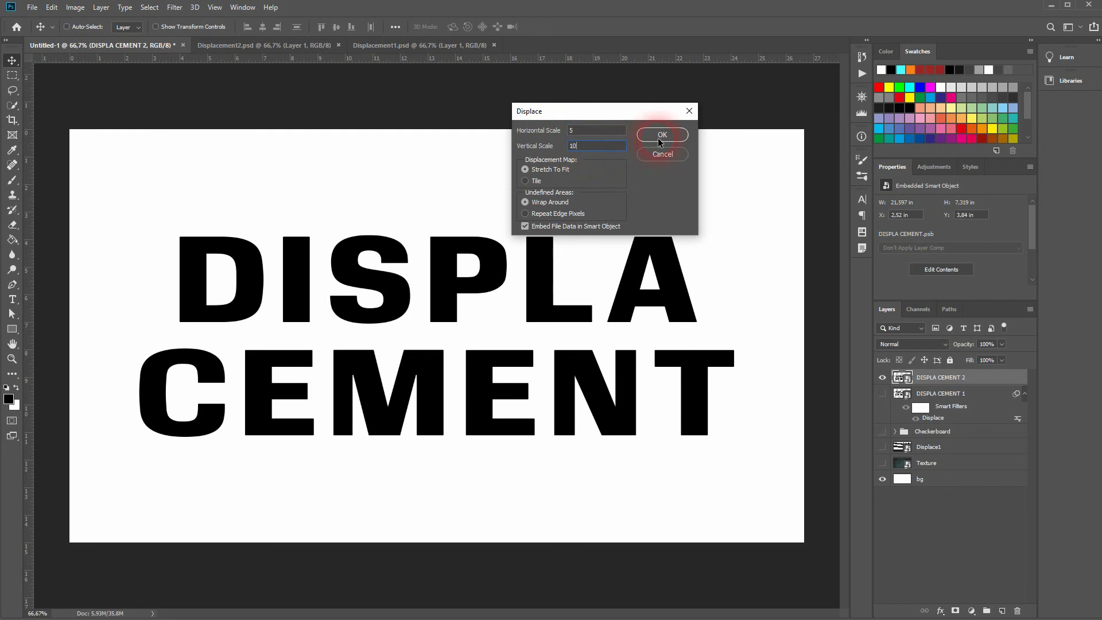
click(661, 134)
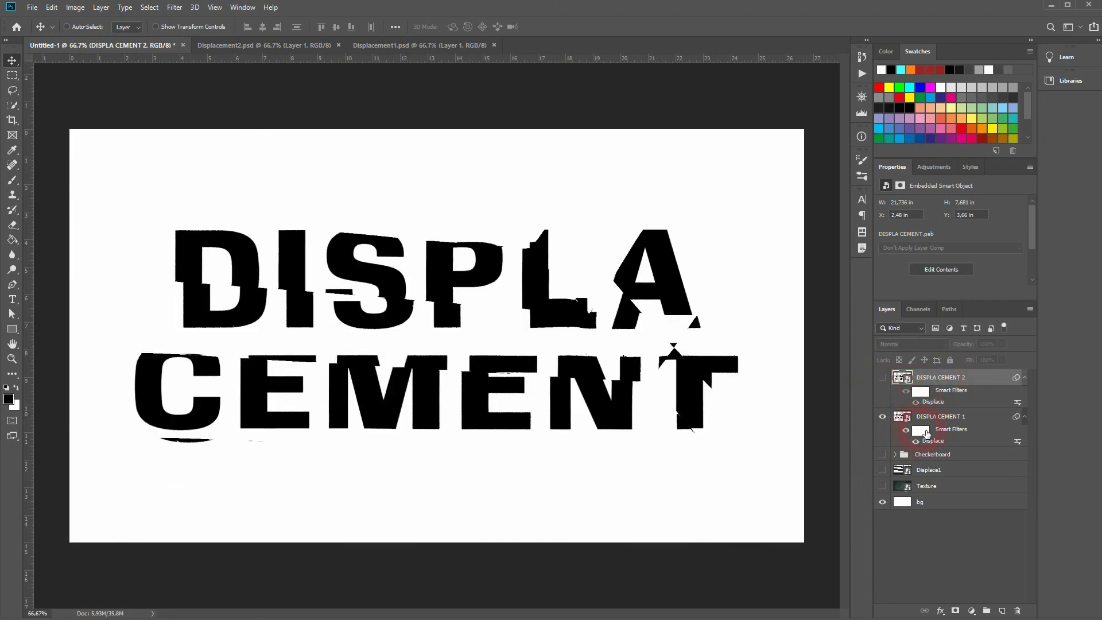
click(883, 469)
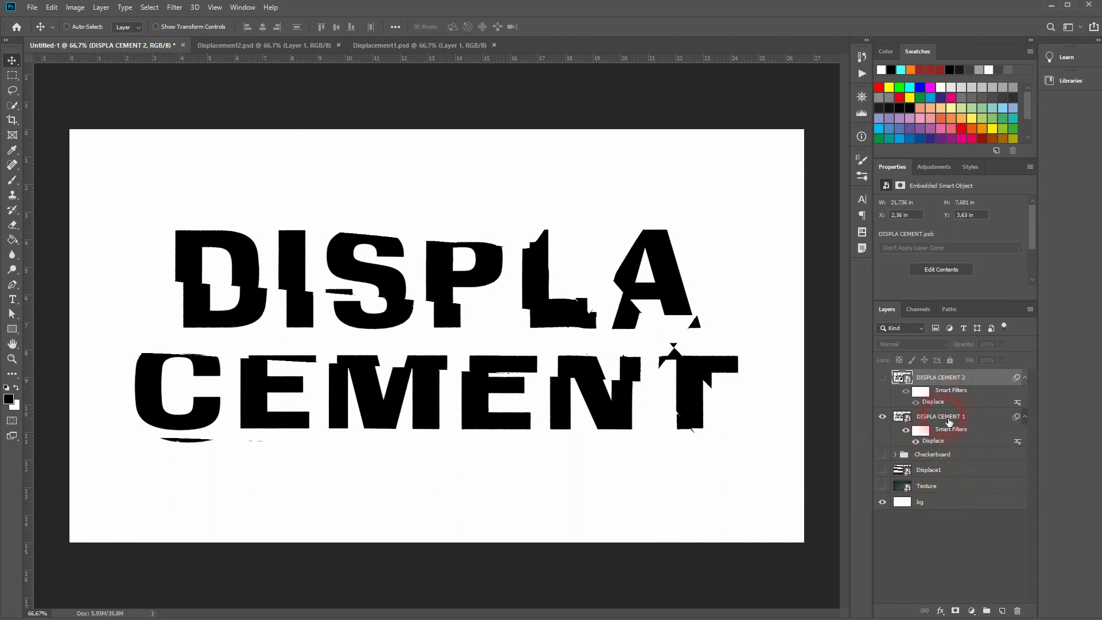
Give DISPLA CEMENT 1 a white Color Overlay layer style
click(939, 416)
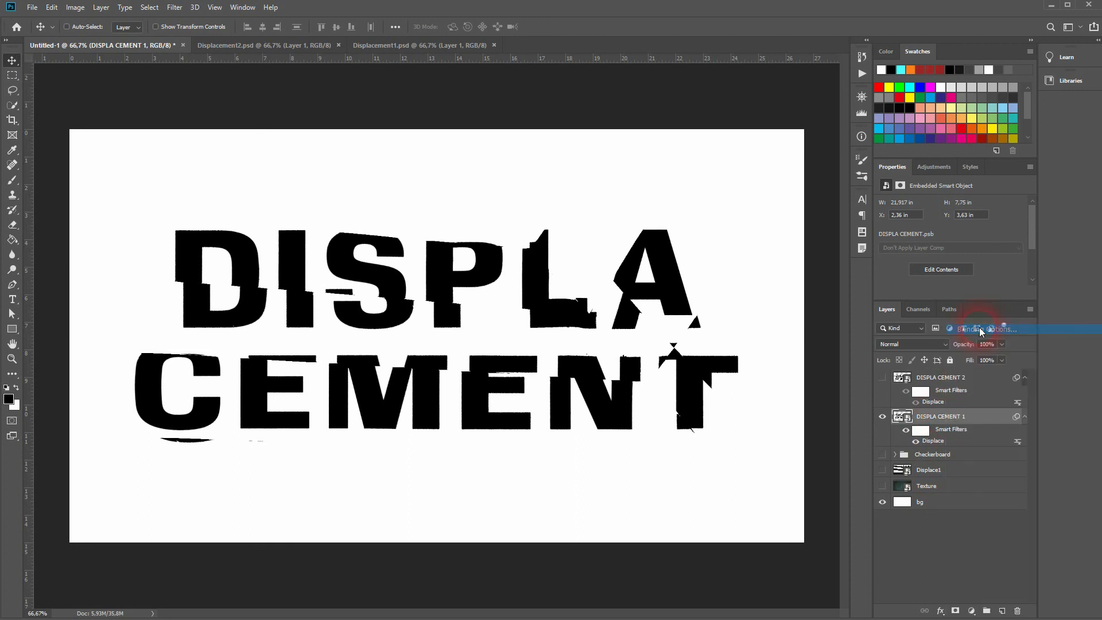
click(990, 330)
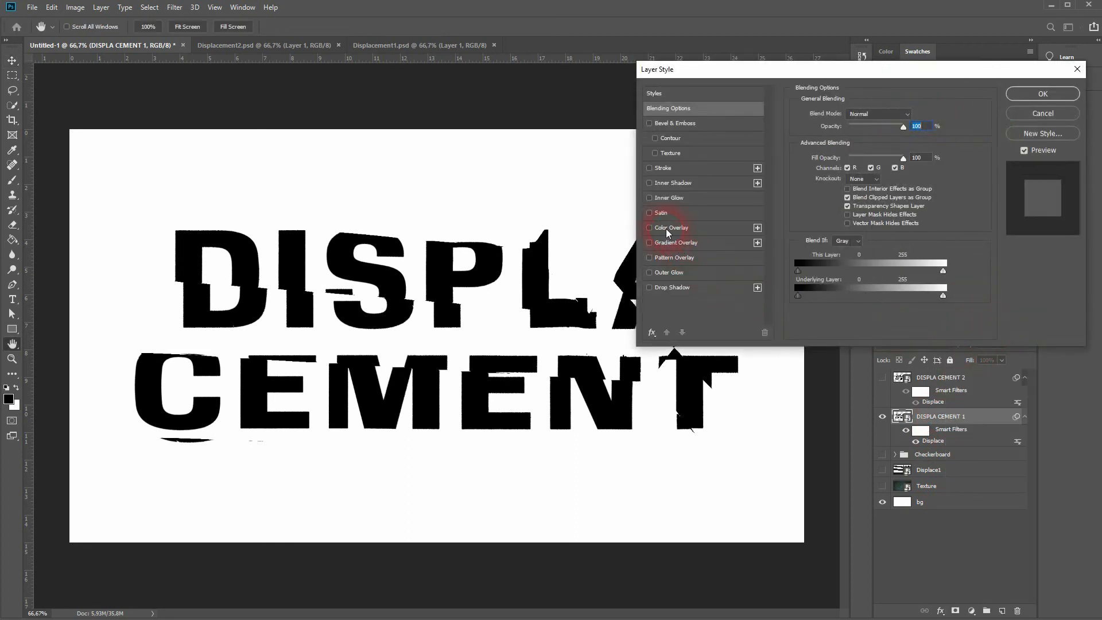
click(649, 227)
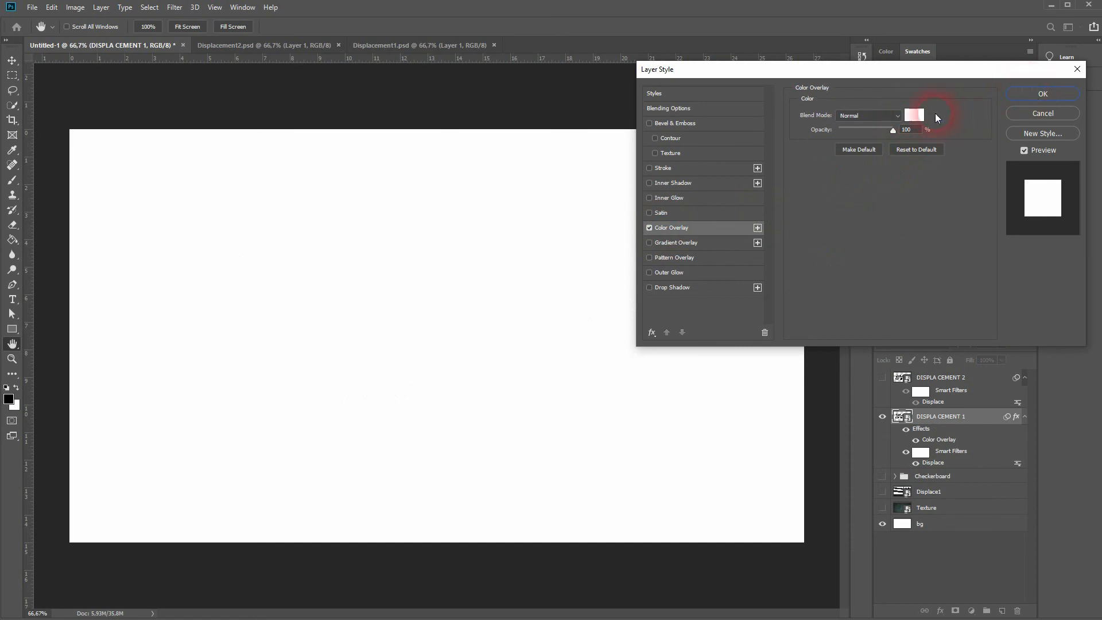
click(912, 115)
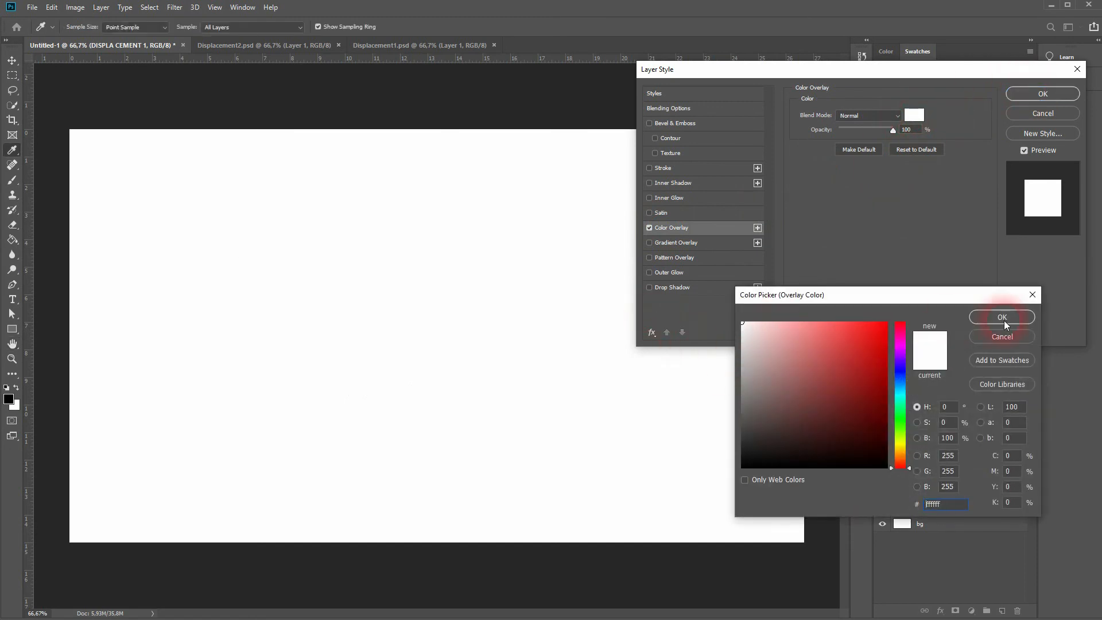
click(1000, 316)
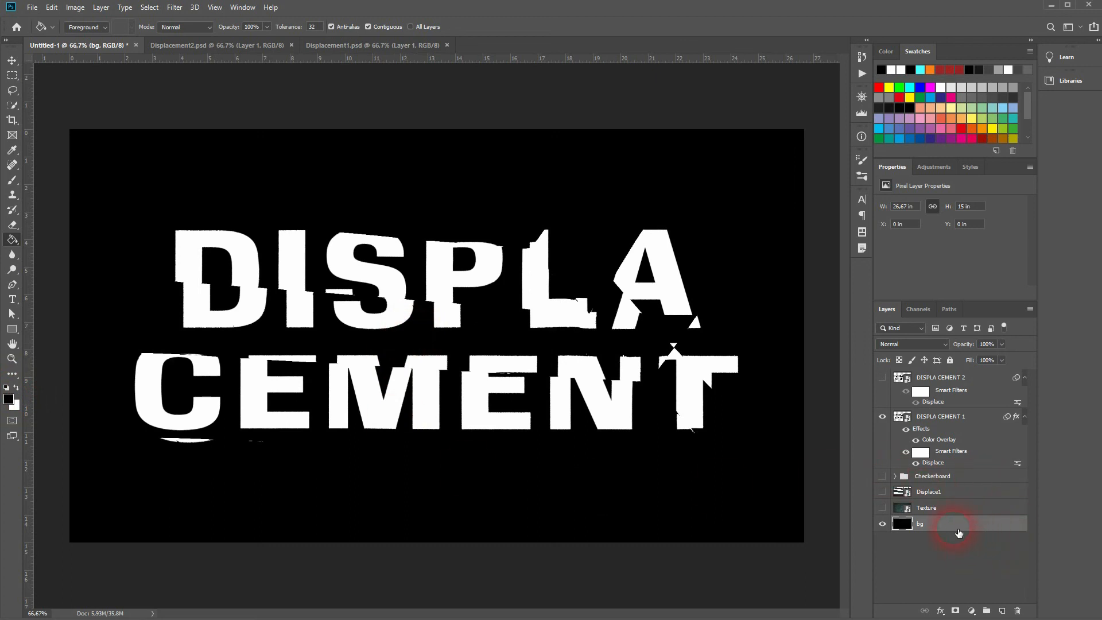
Move the Texture layer to the top of the stack and set its blend mode to Difference
click(926, 507)
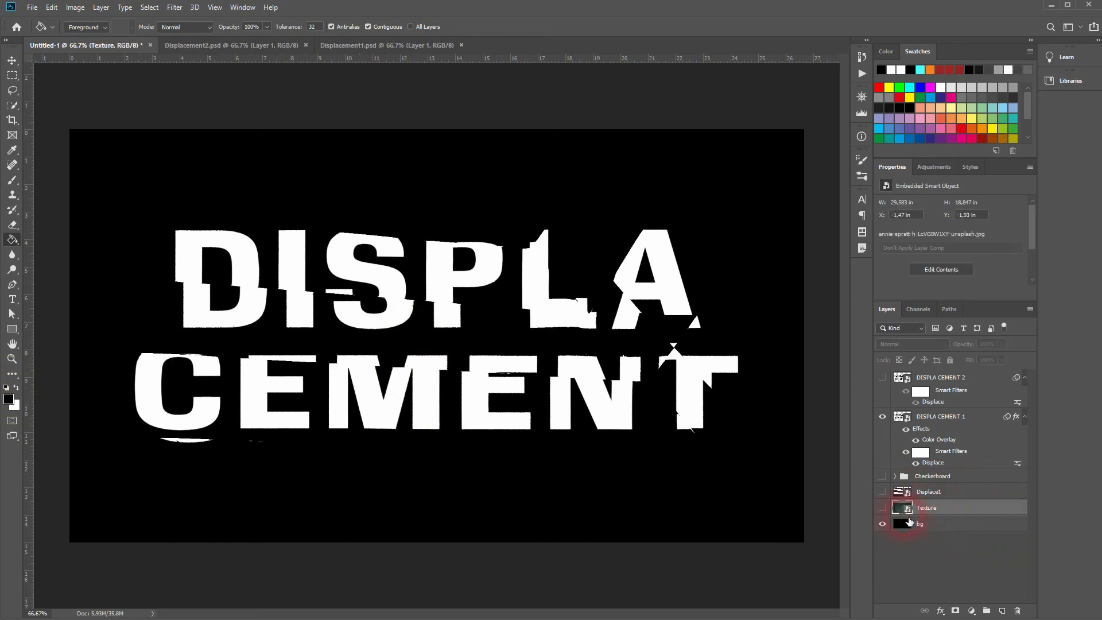
click(882, 507)
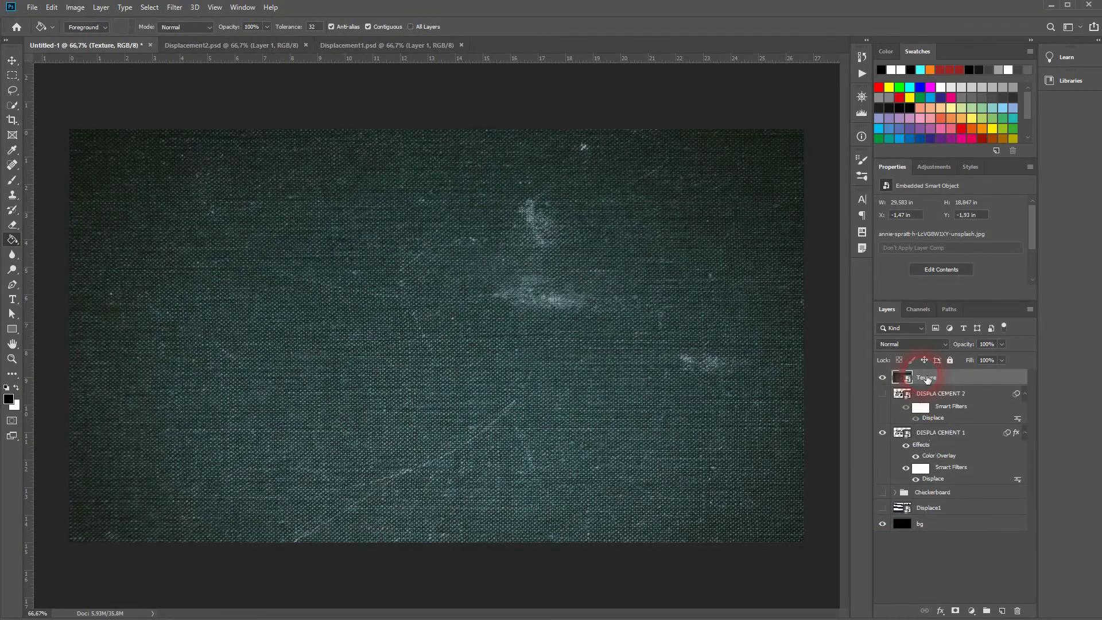
click(911, 343)
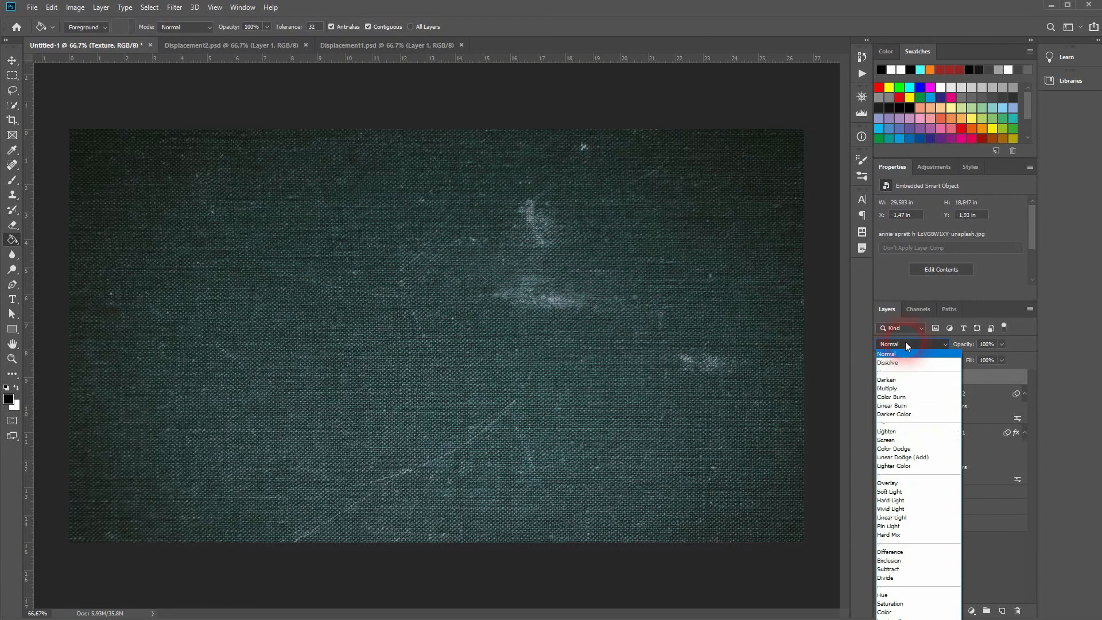
click(894, 414)
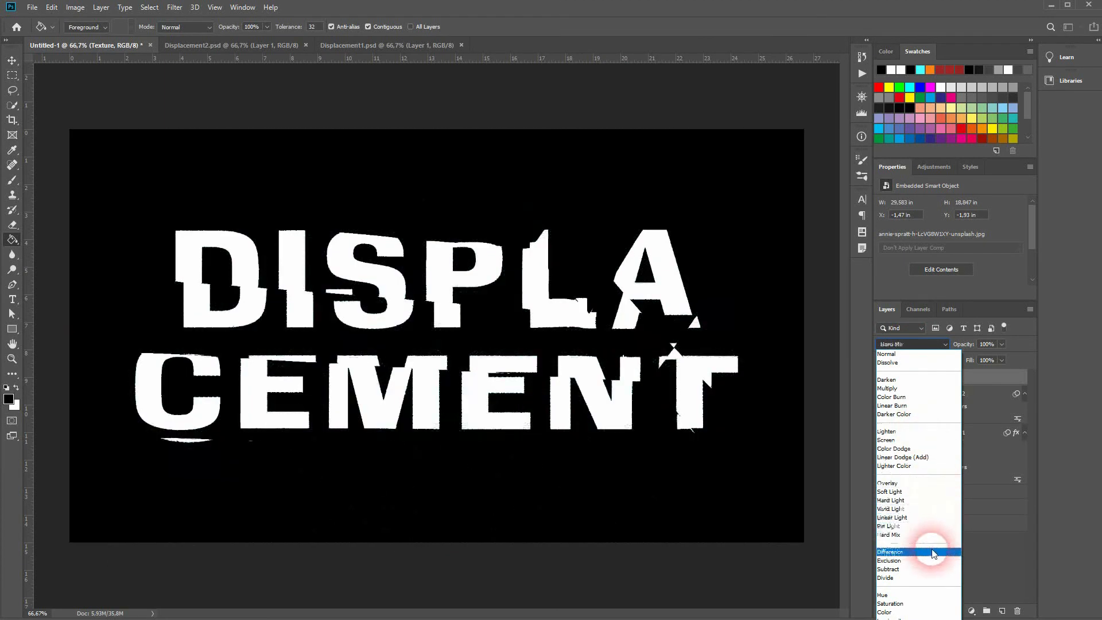
click(888, 551)
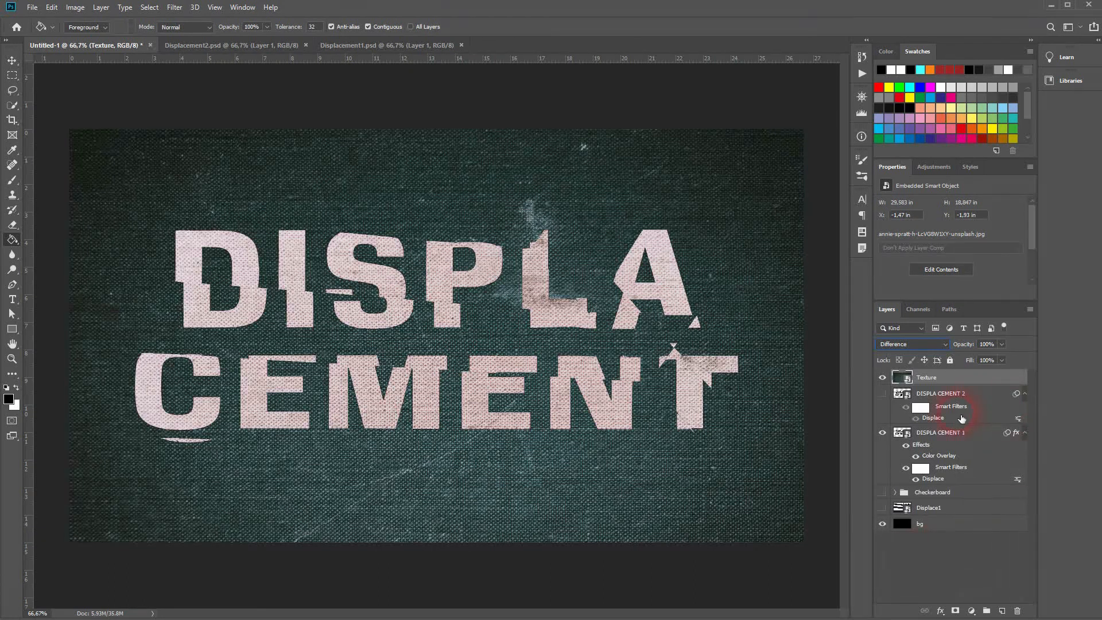